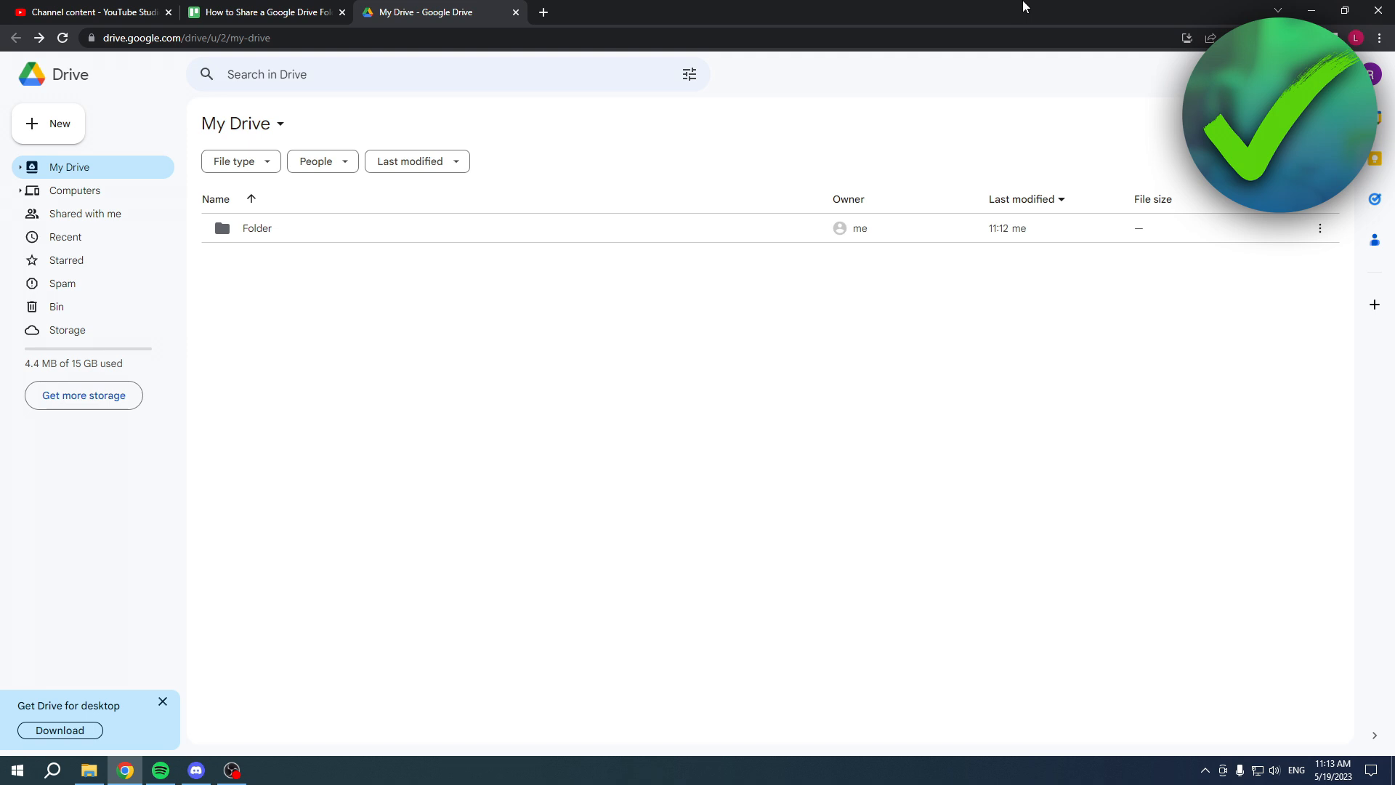
mouse_move(1029, 7)
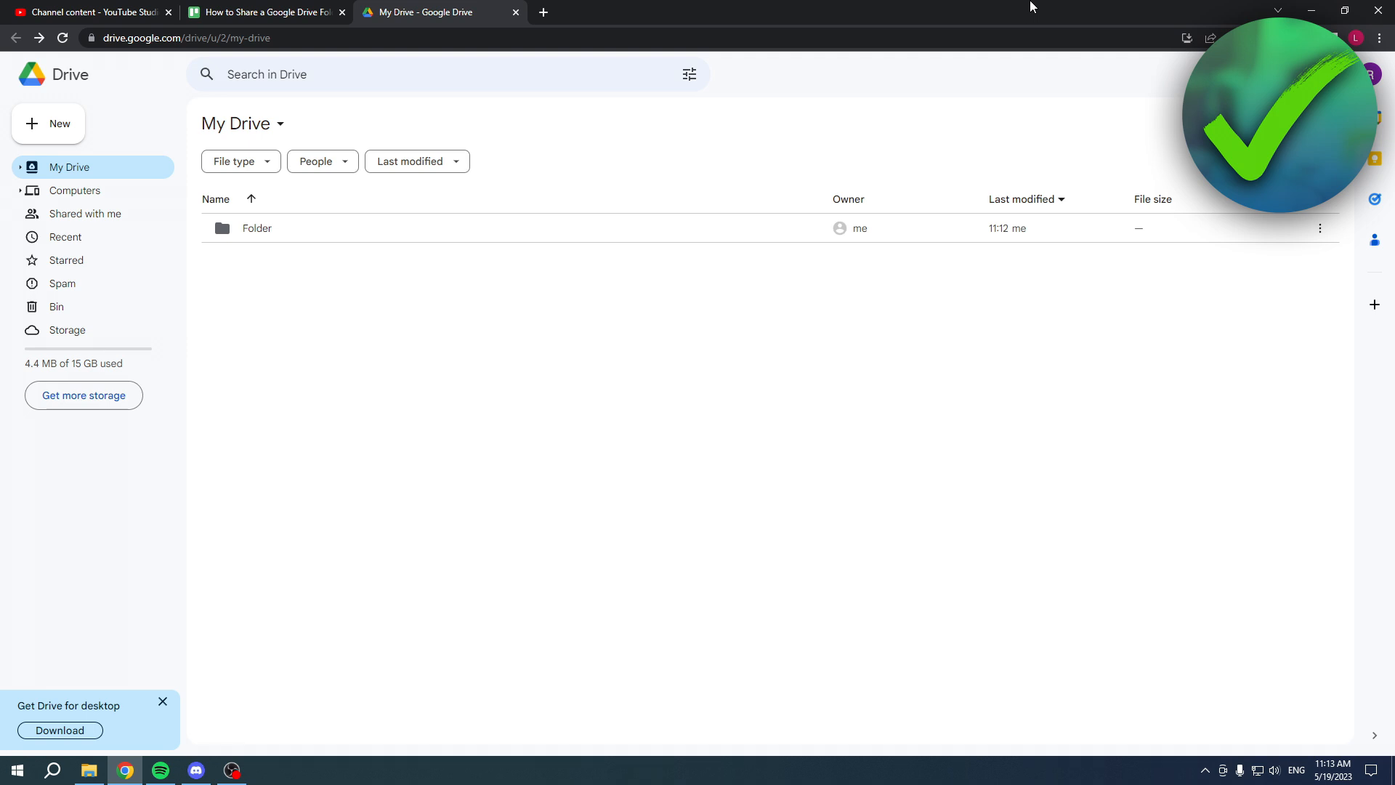
Select the folder named Folder in My Drive to reveal its actions
double_click(256, 228)
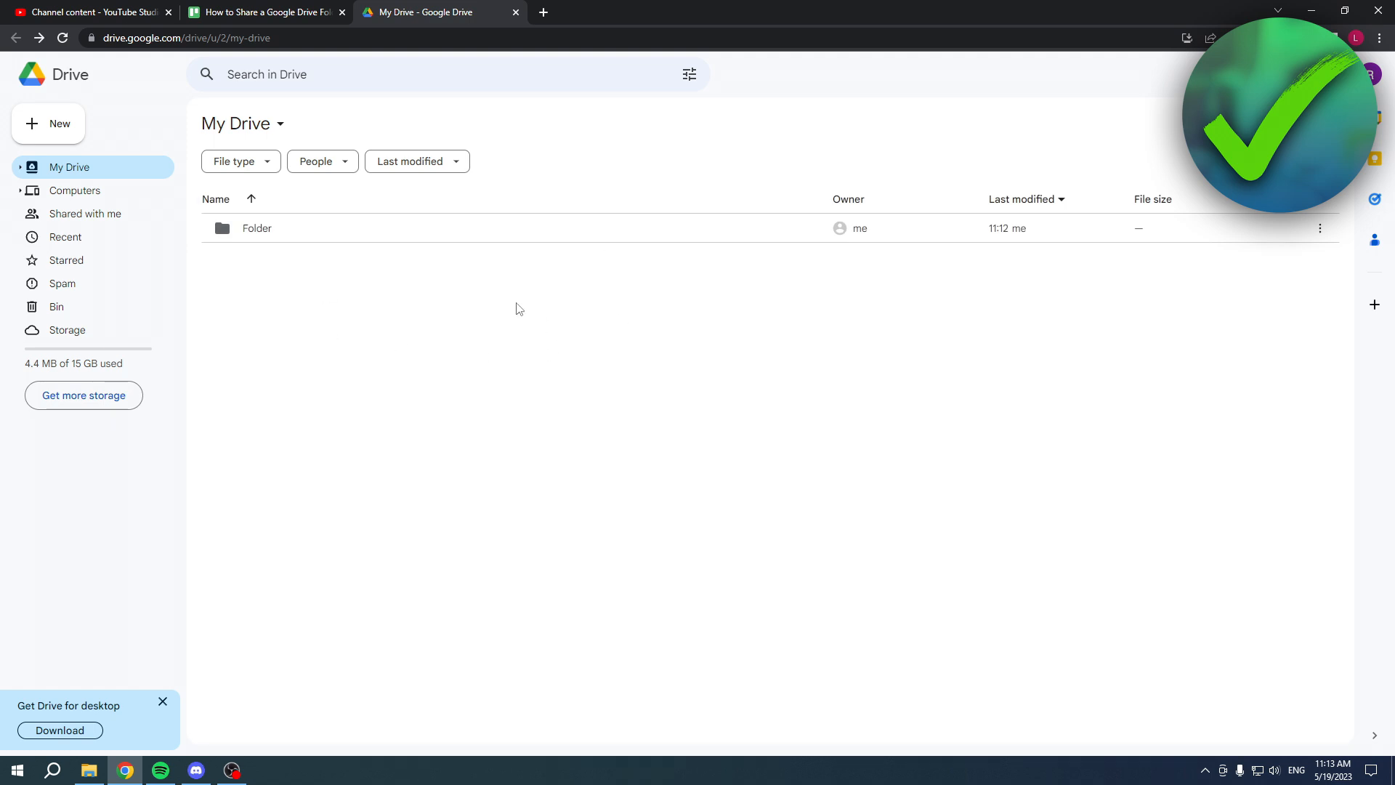
mouse_move(406, 272)
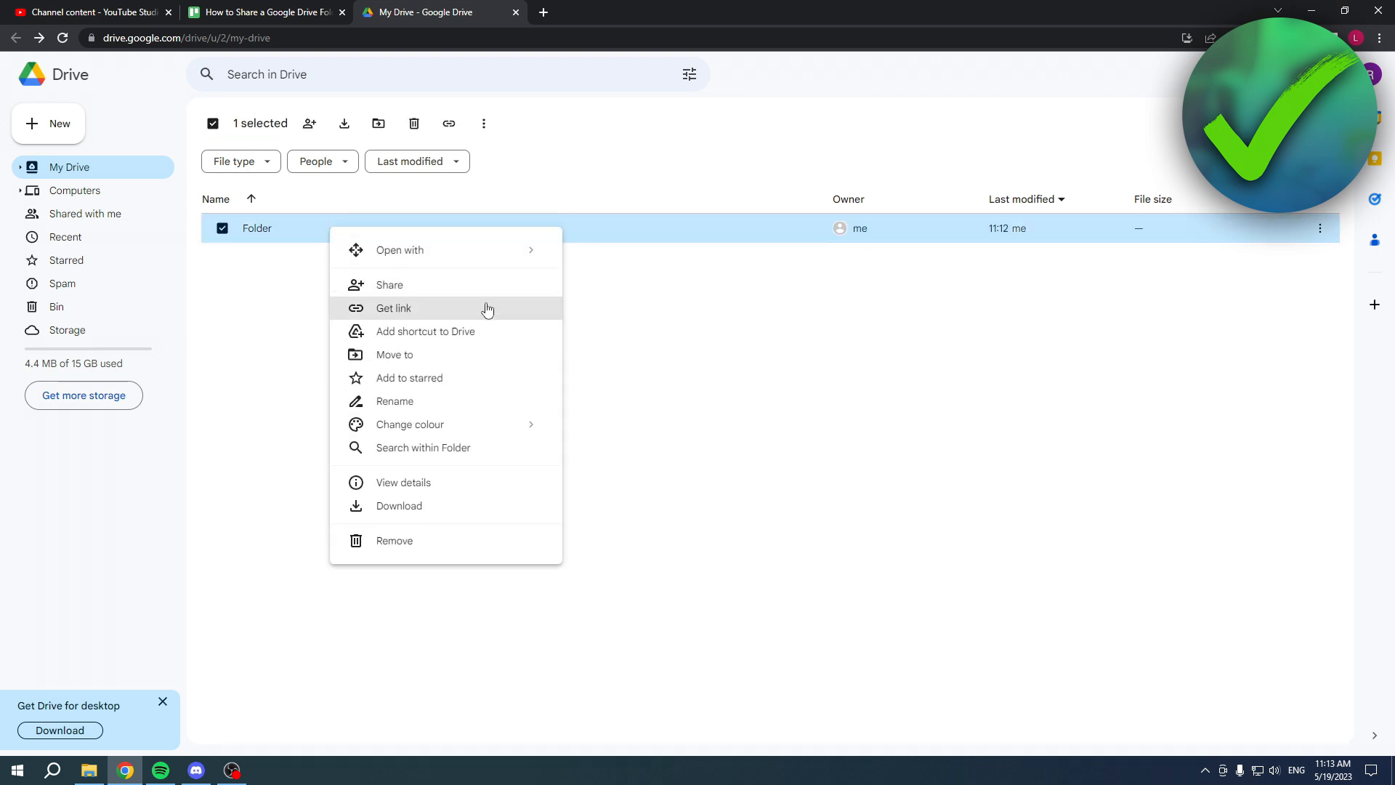
mouse_move(430, 291)
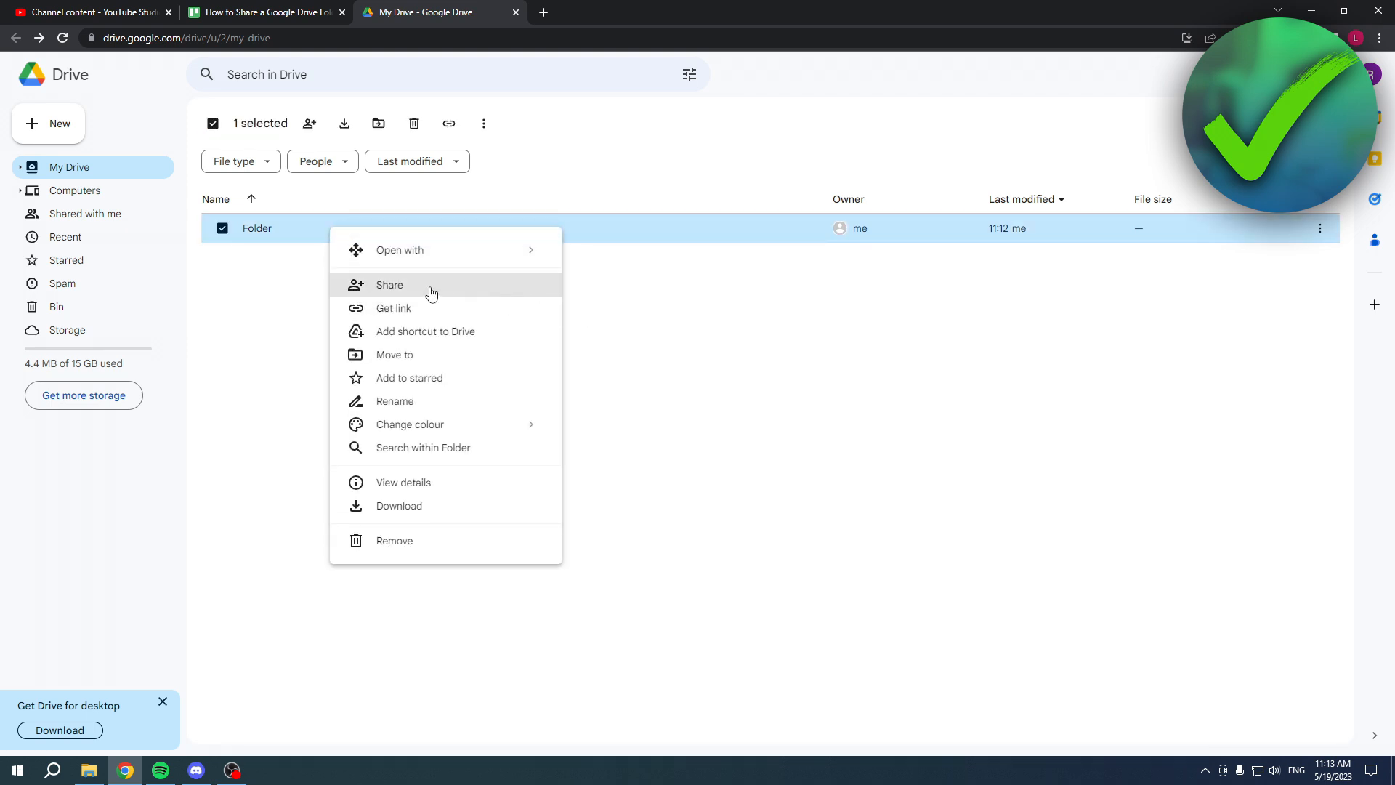
mouse_move(415, 308)
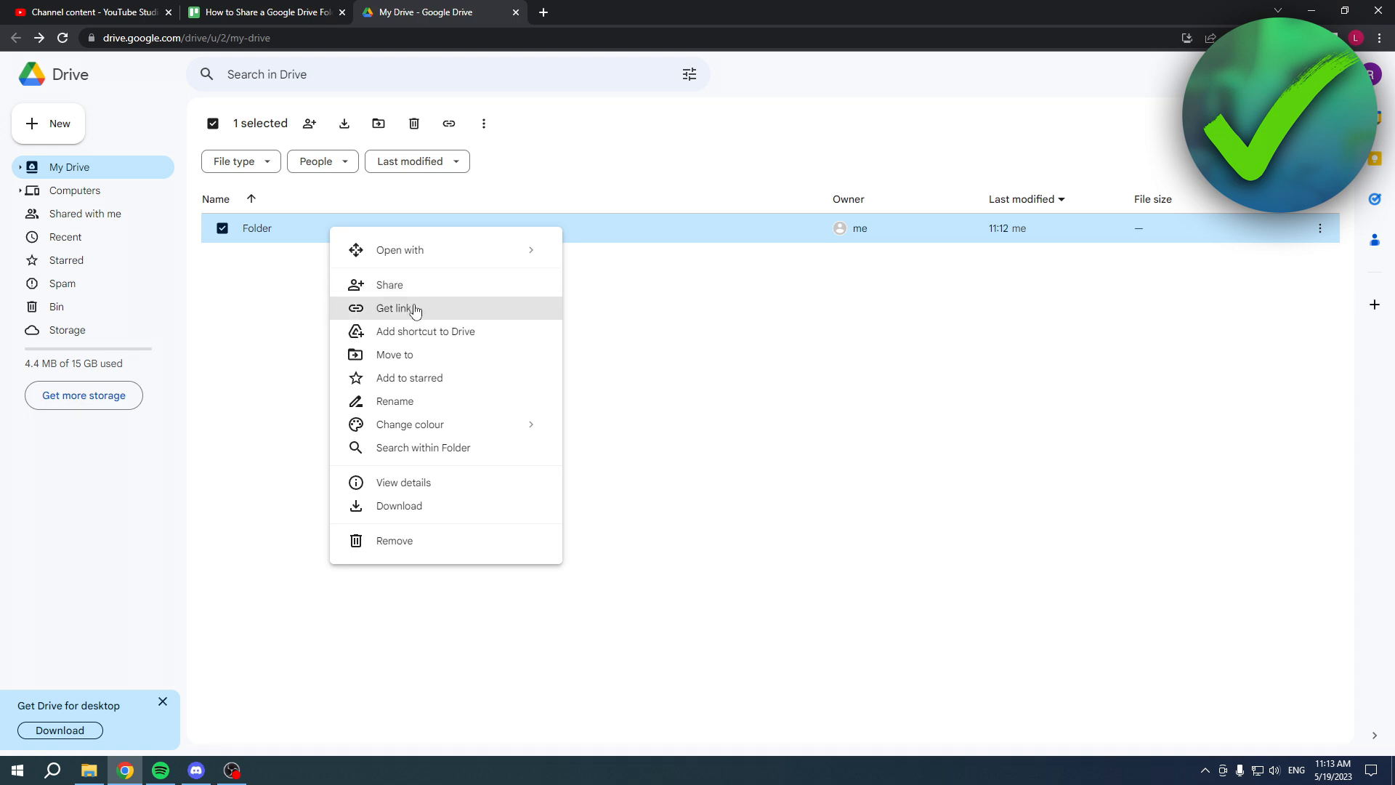
mouse_move(435, 292)
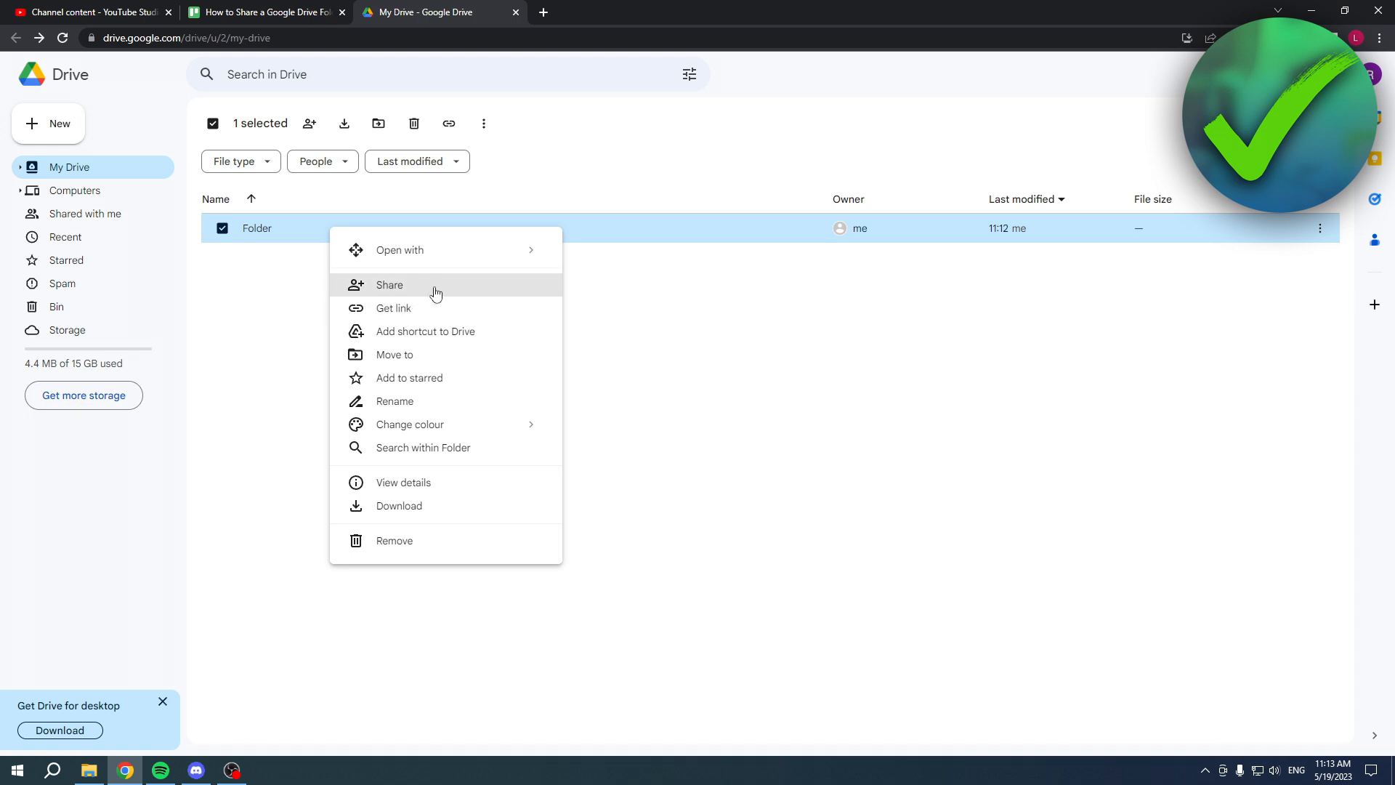
Bring up the Share 'Folder' dialog and focus the Add people field
left_click(390, 284)
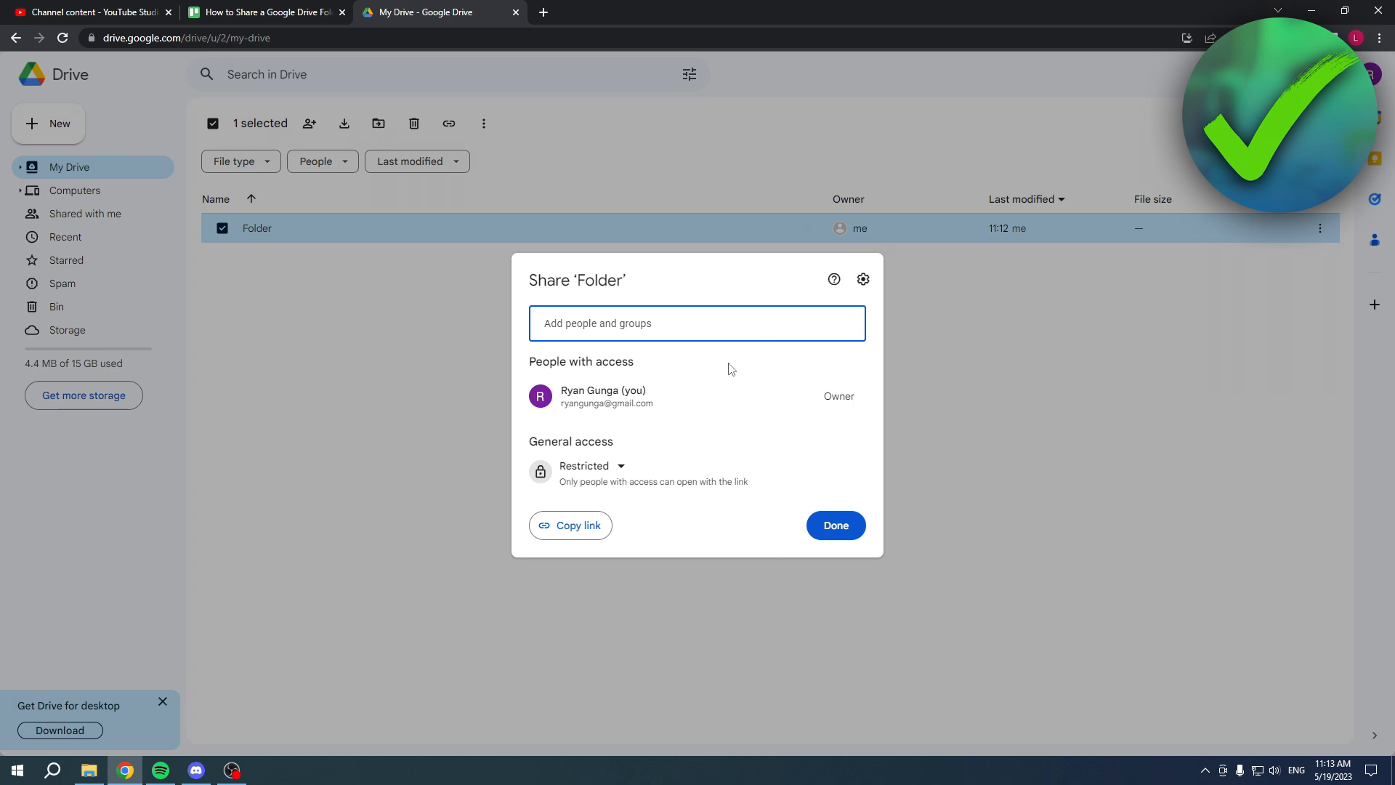
left_click(834, 525)
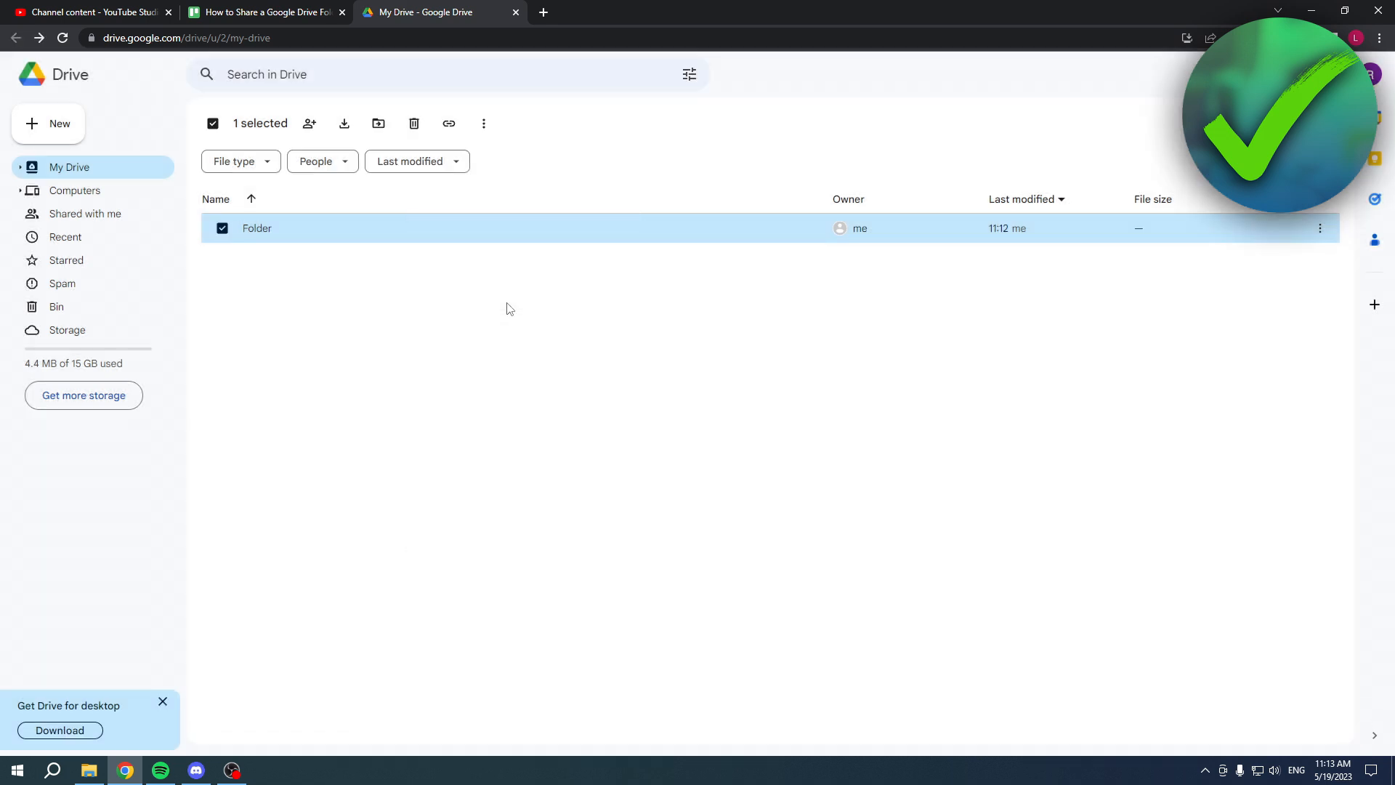
left_click(310, 122)
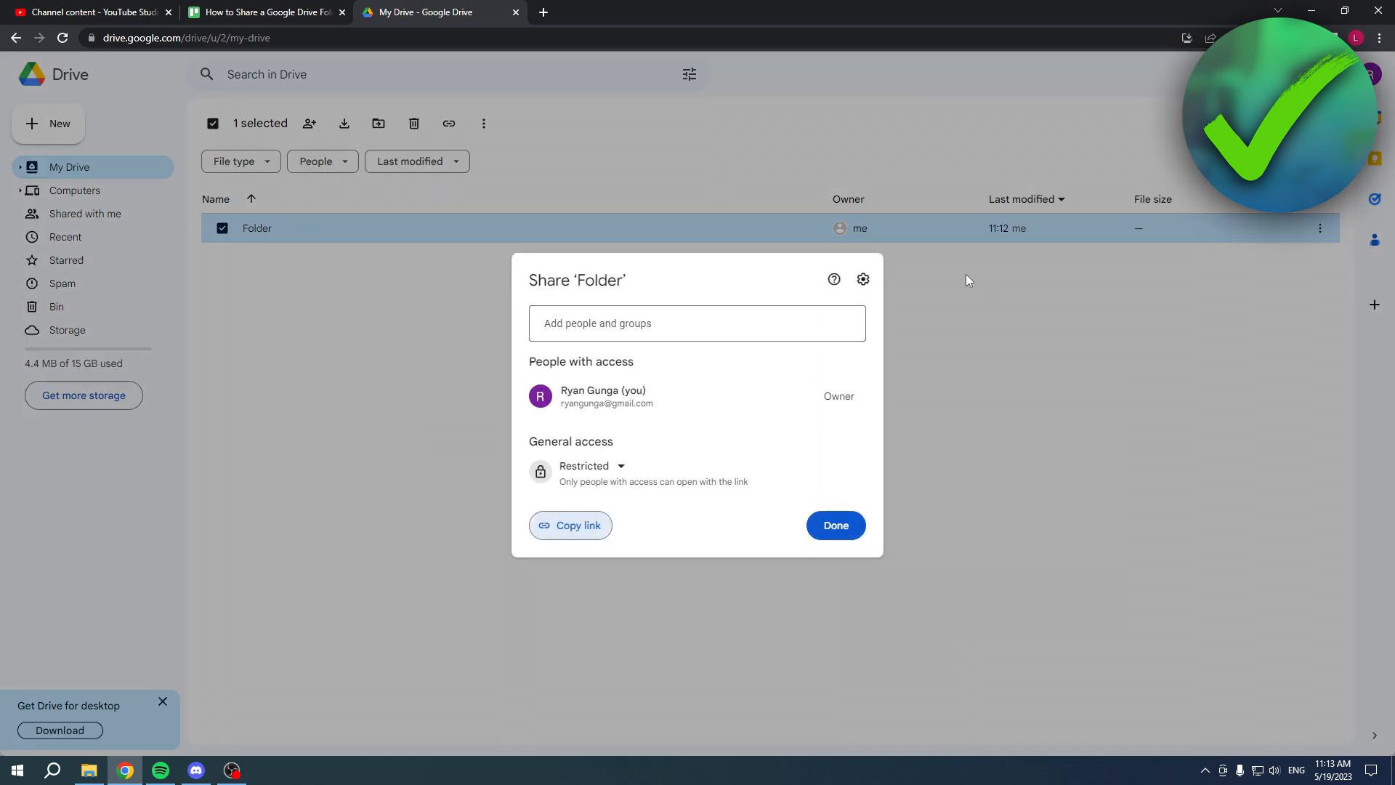
mouse_move(524, 514)
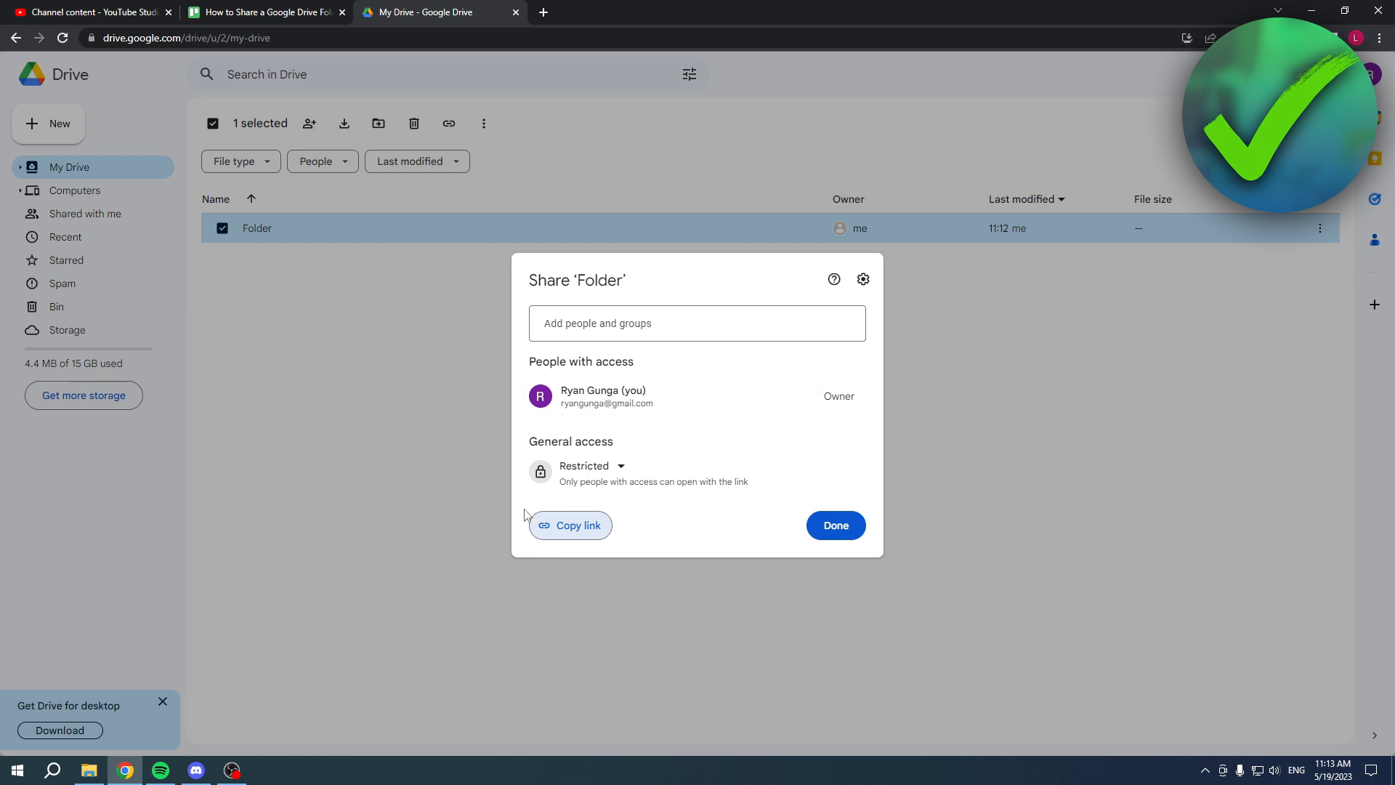
left_click(696, 323)
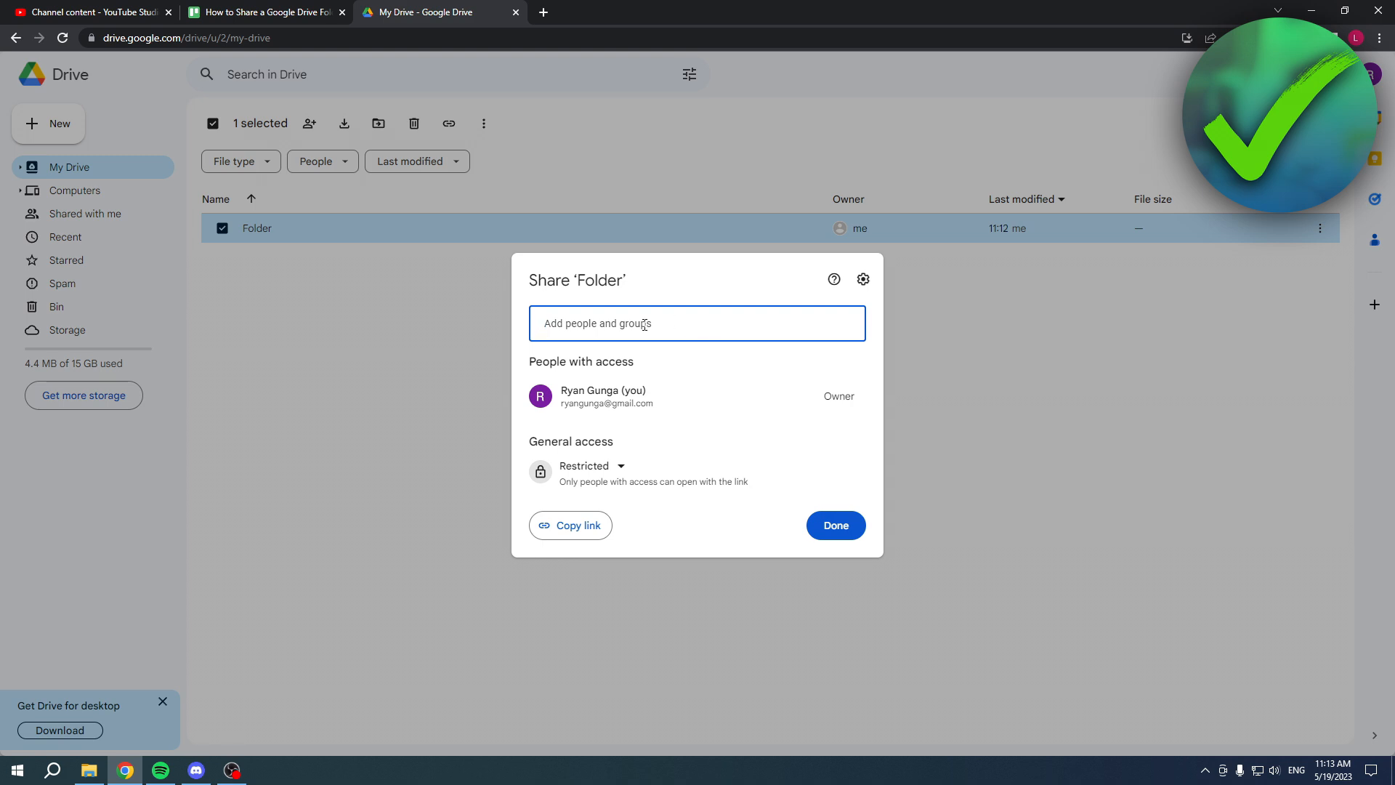
left_click(696, 322)
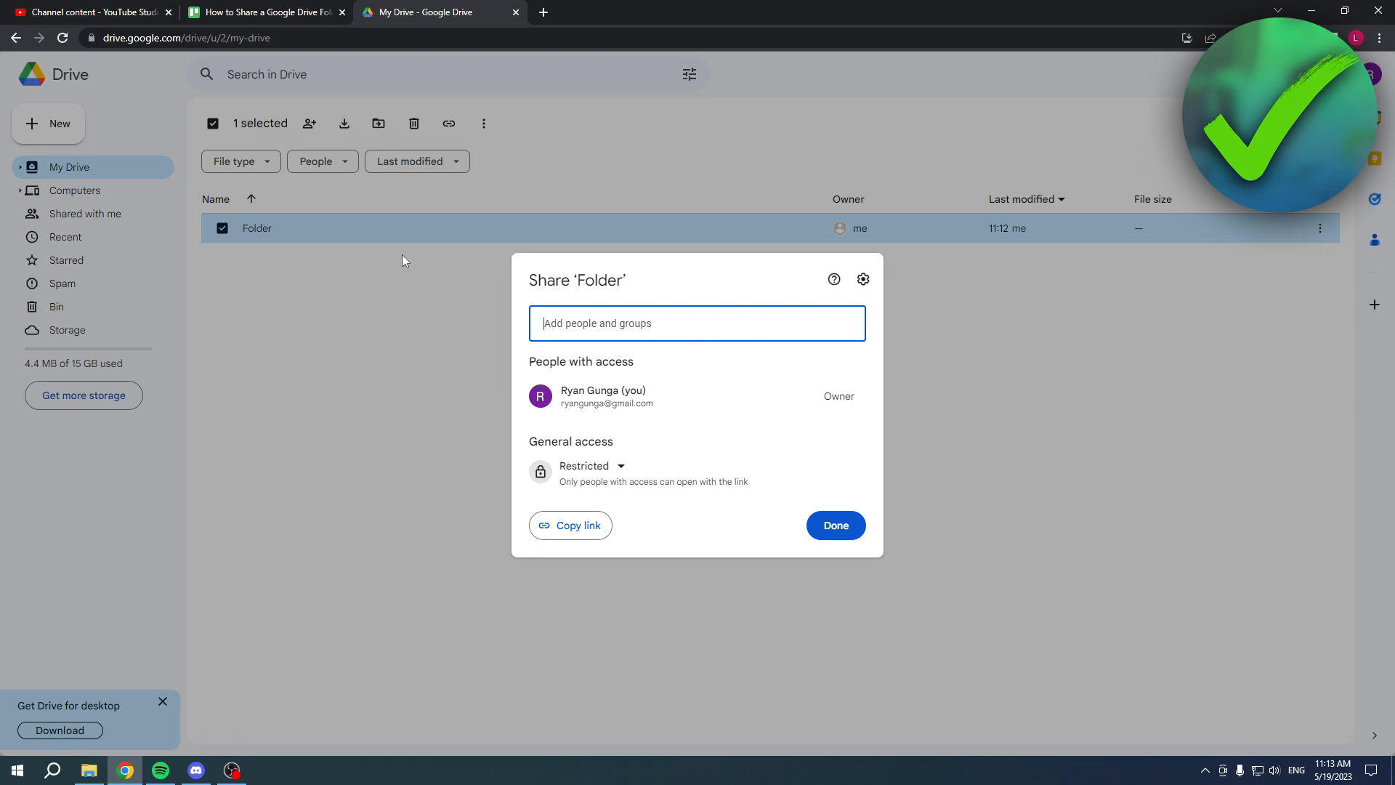
mouse_move(294, 204)
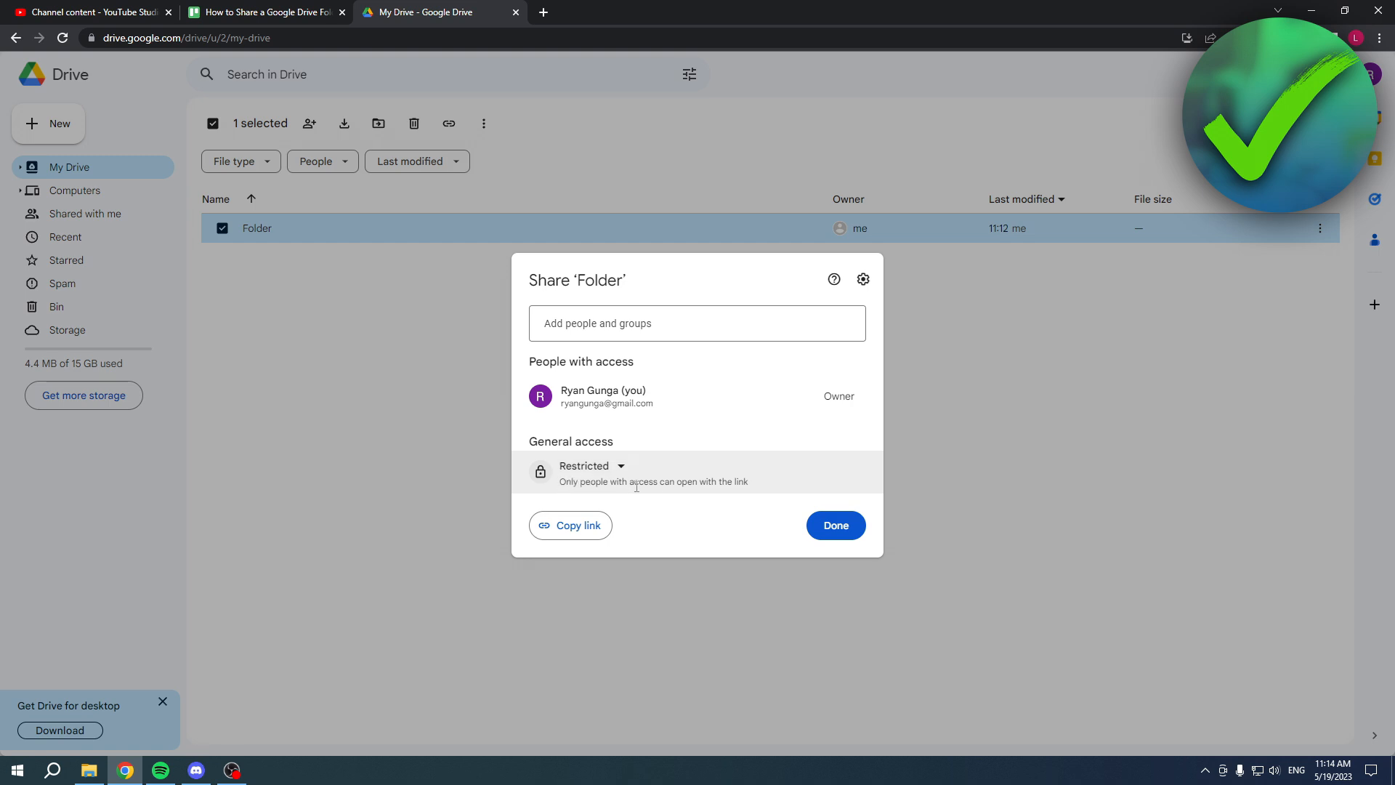
mouse_move(729, 483)
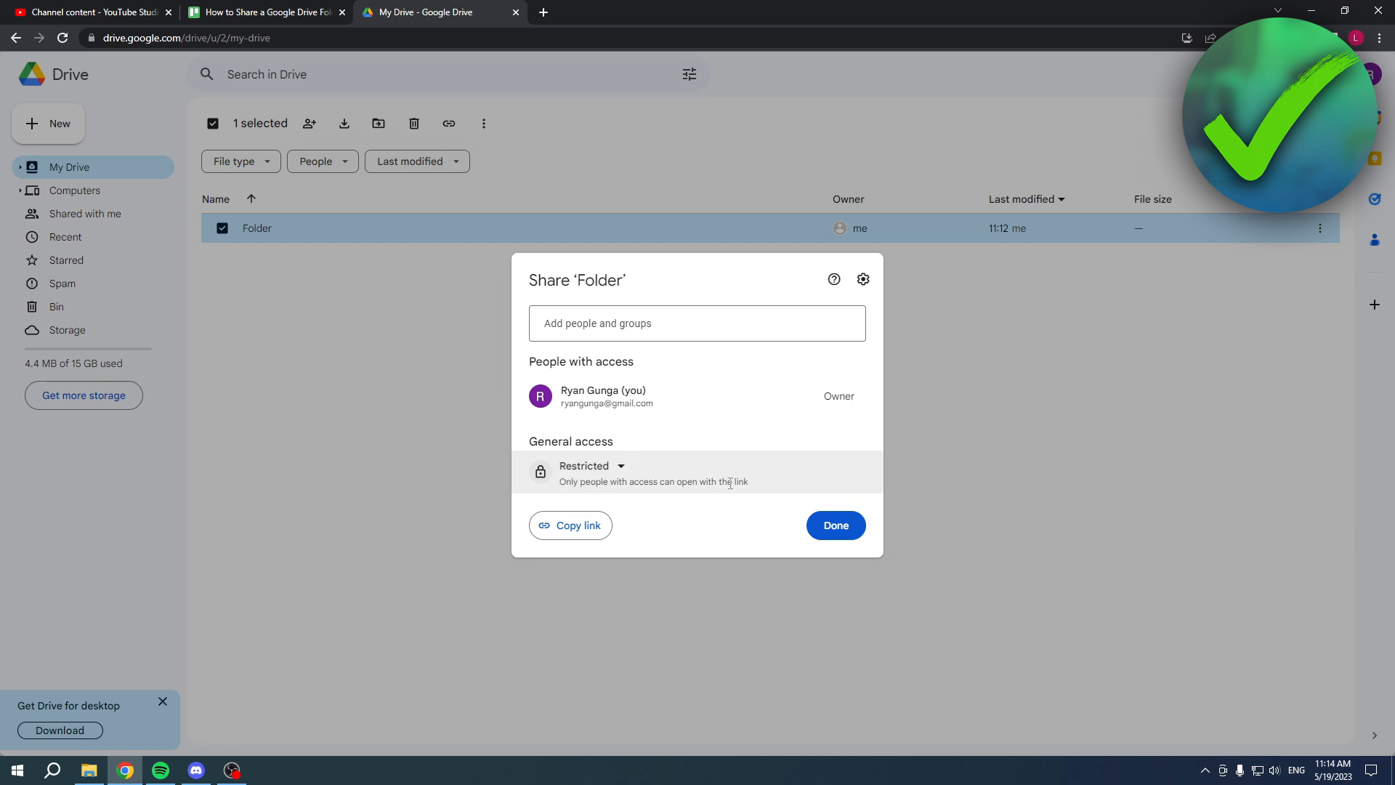
mouse_move(786, 491)
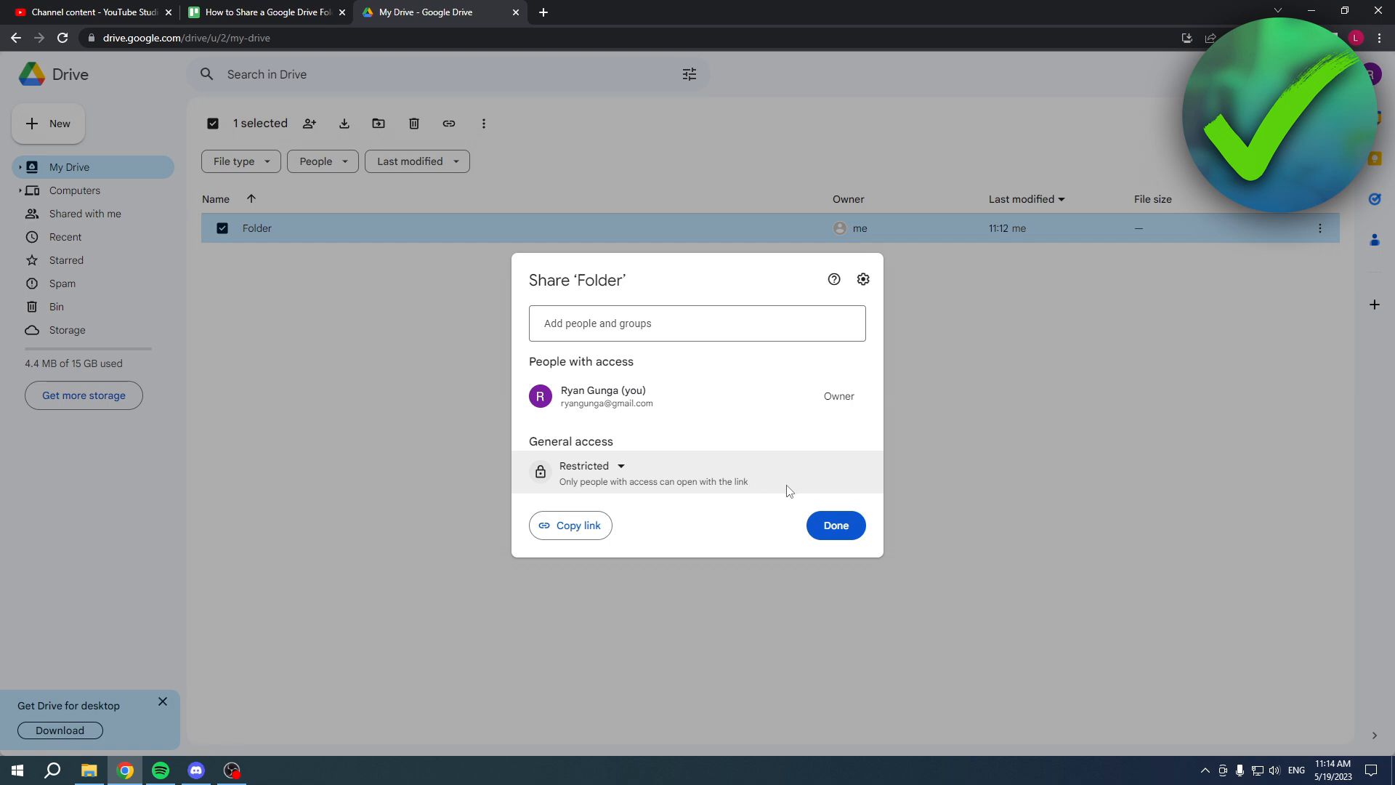
mouse_move(786, 492)
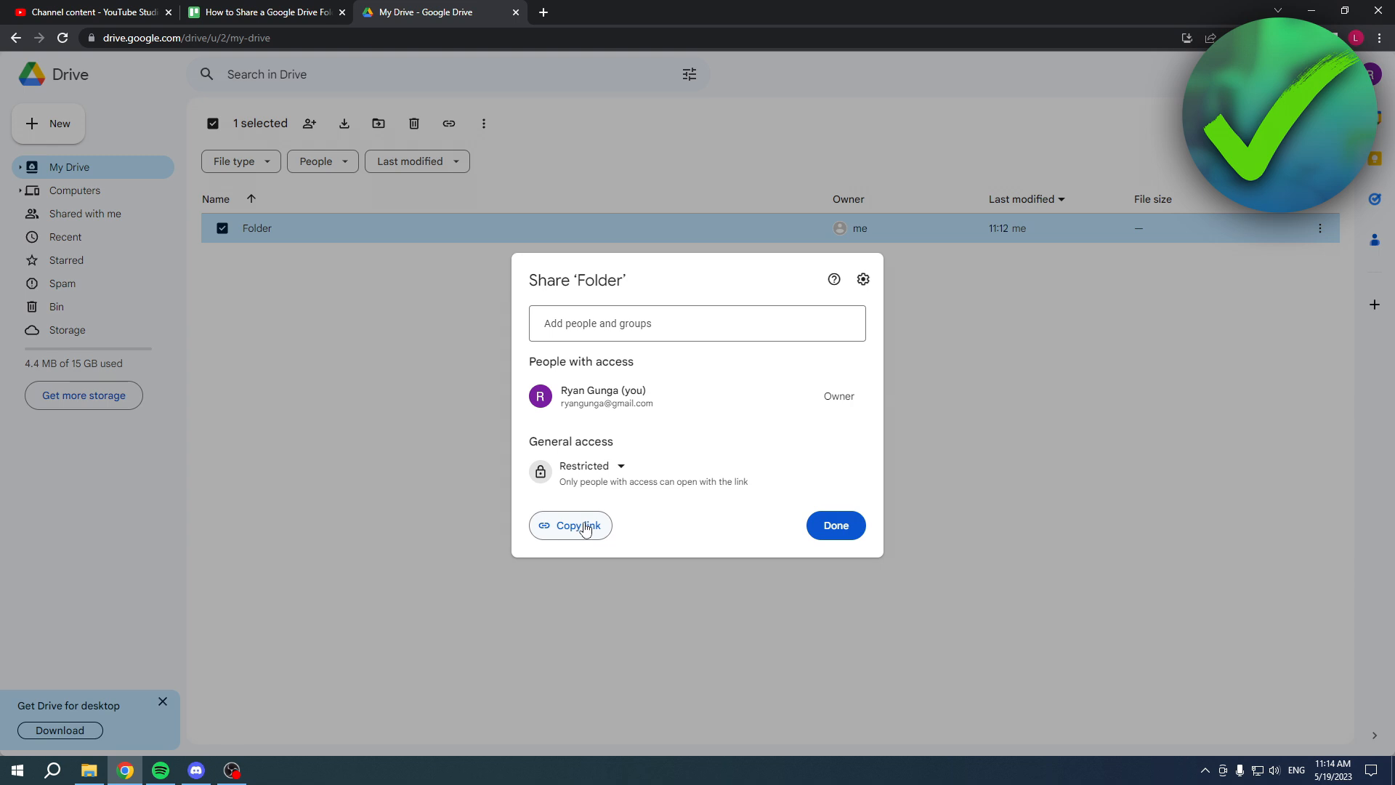
left_click(570, 525)
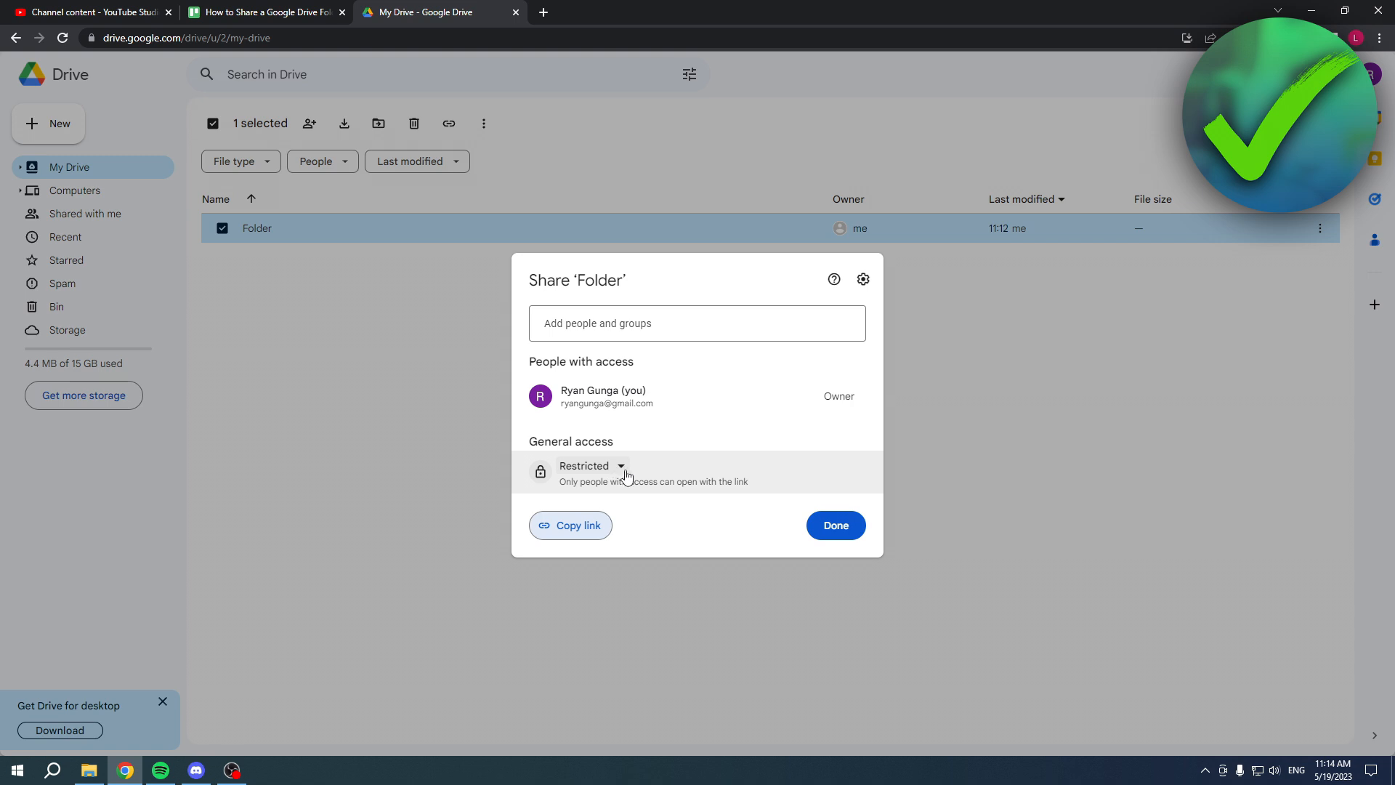
mouse_move(583, 479)
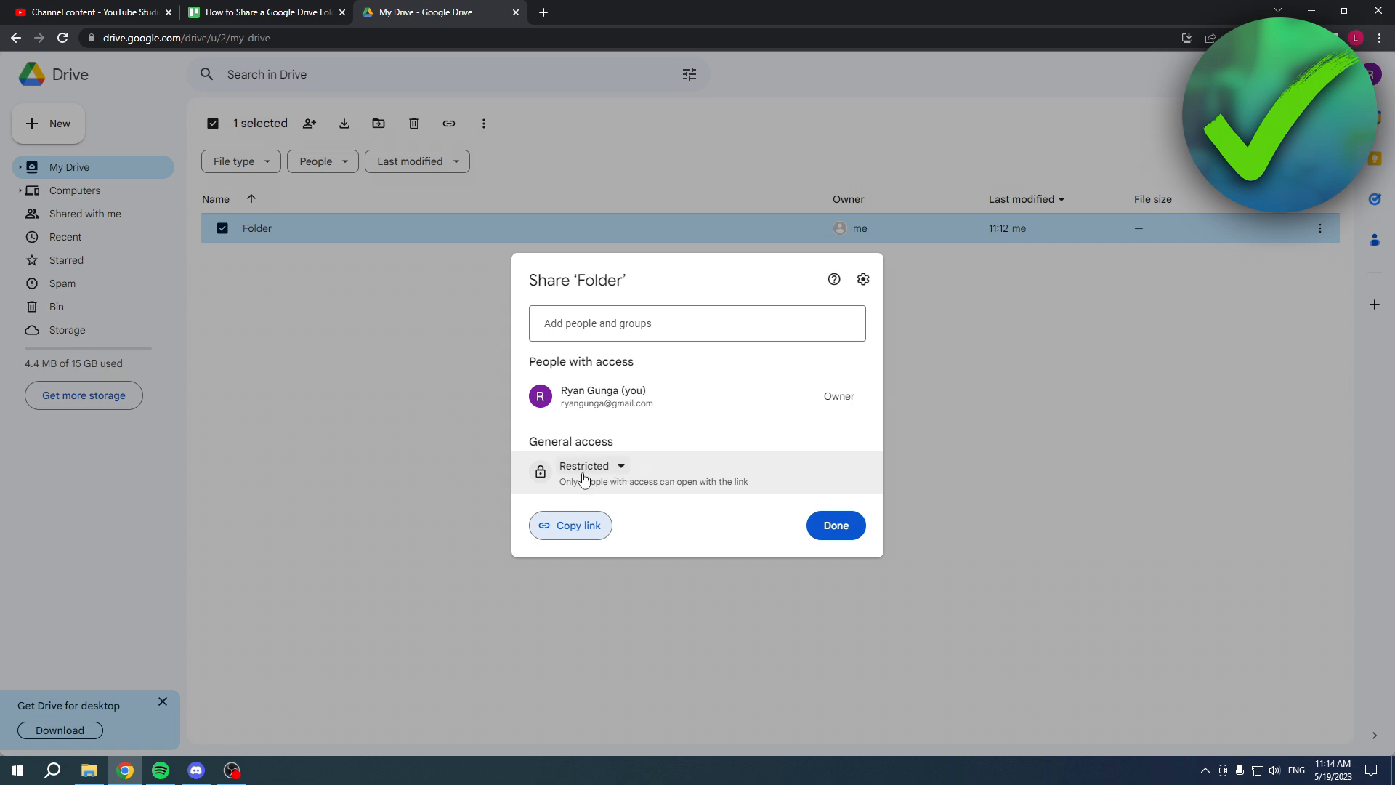
mouse_move(667, 436)
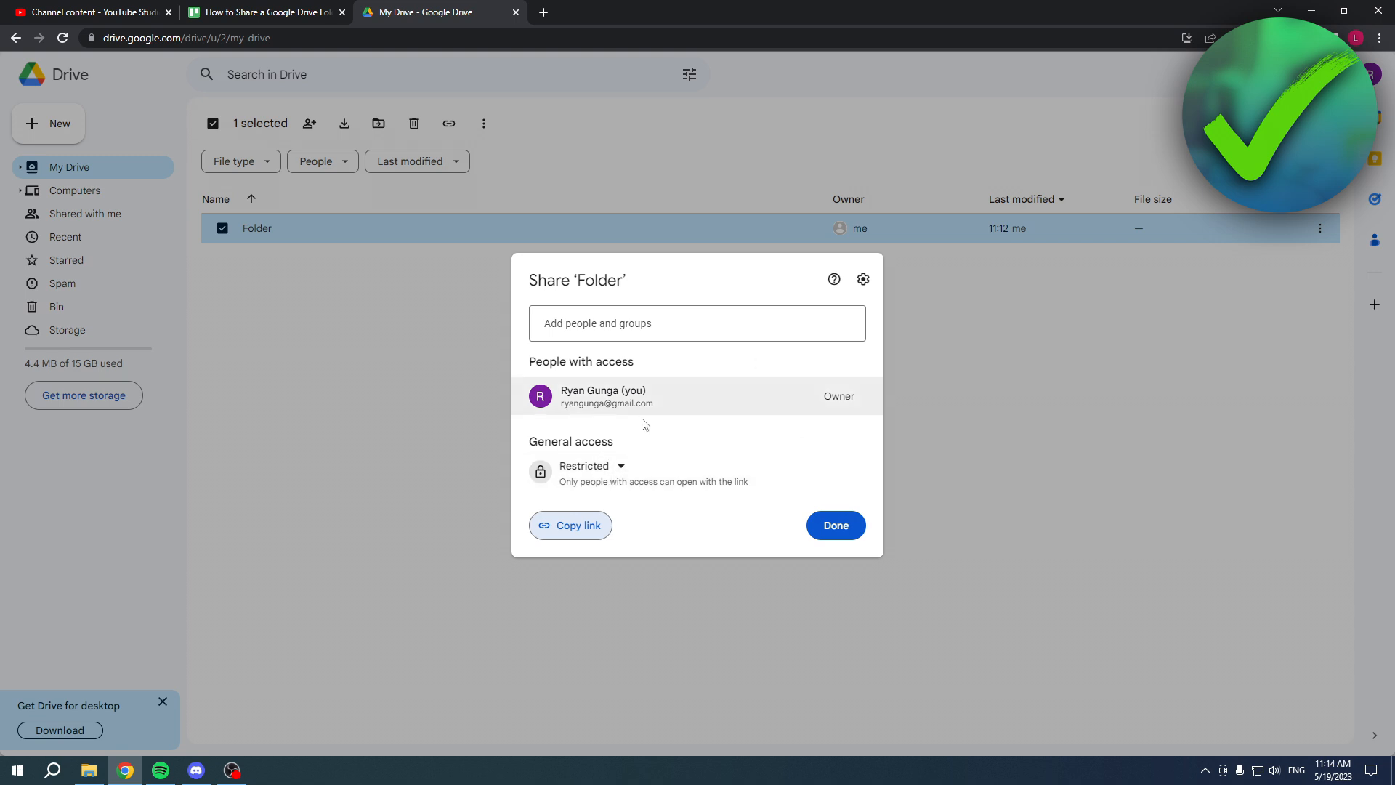
mouse_move(694, 368)
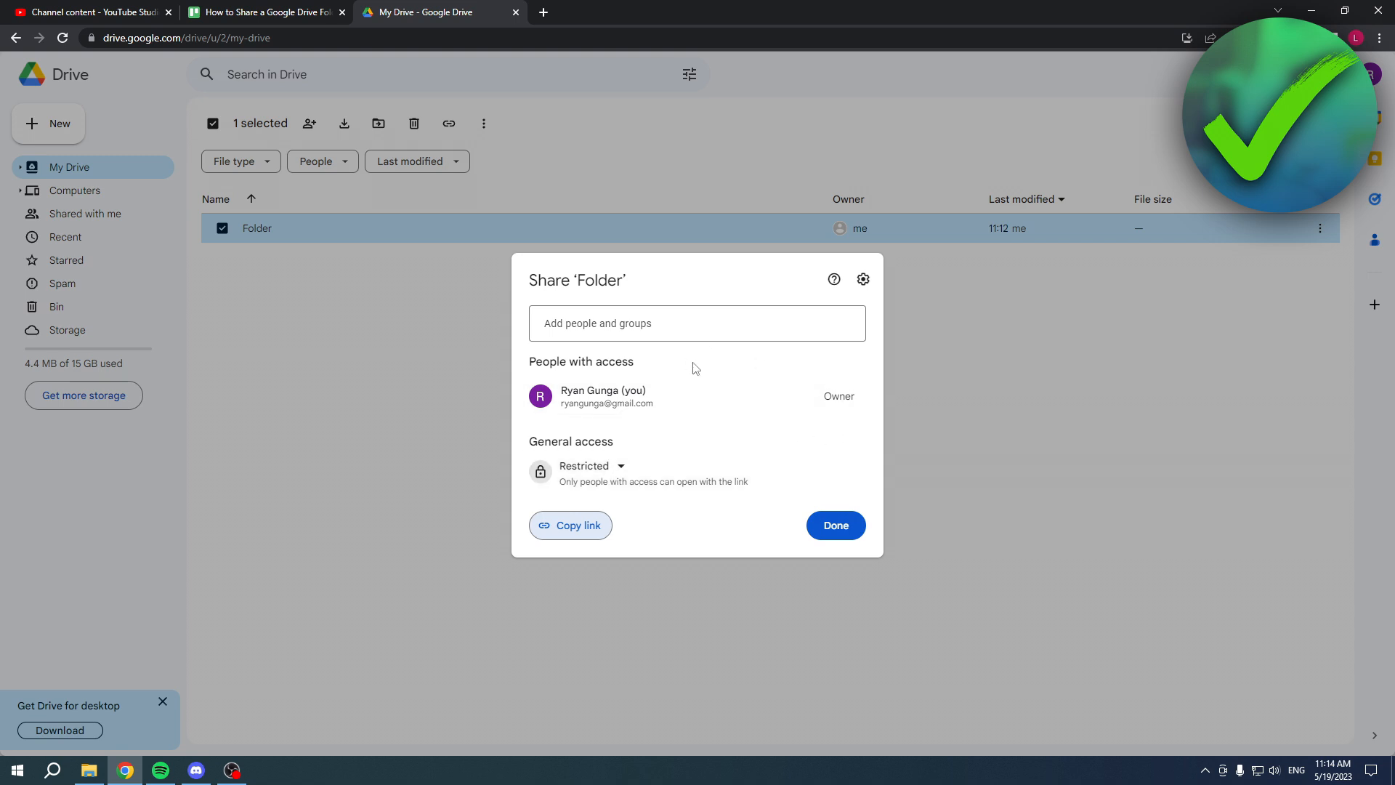
mouse_move(628, 471)
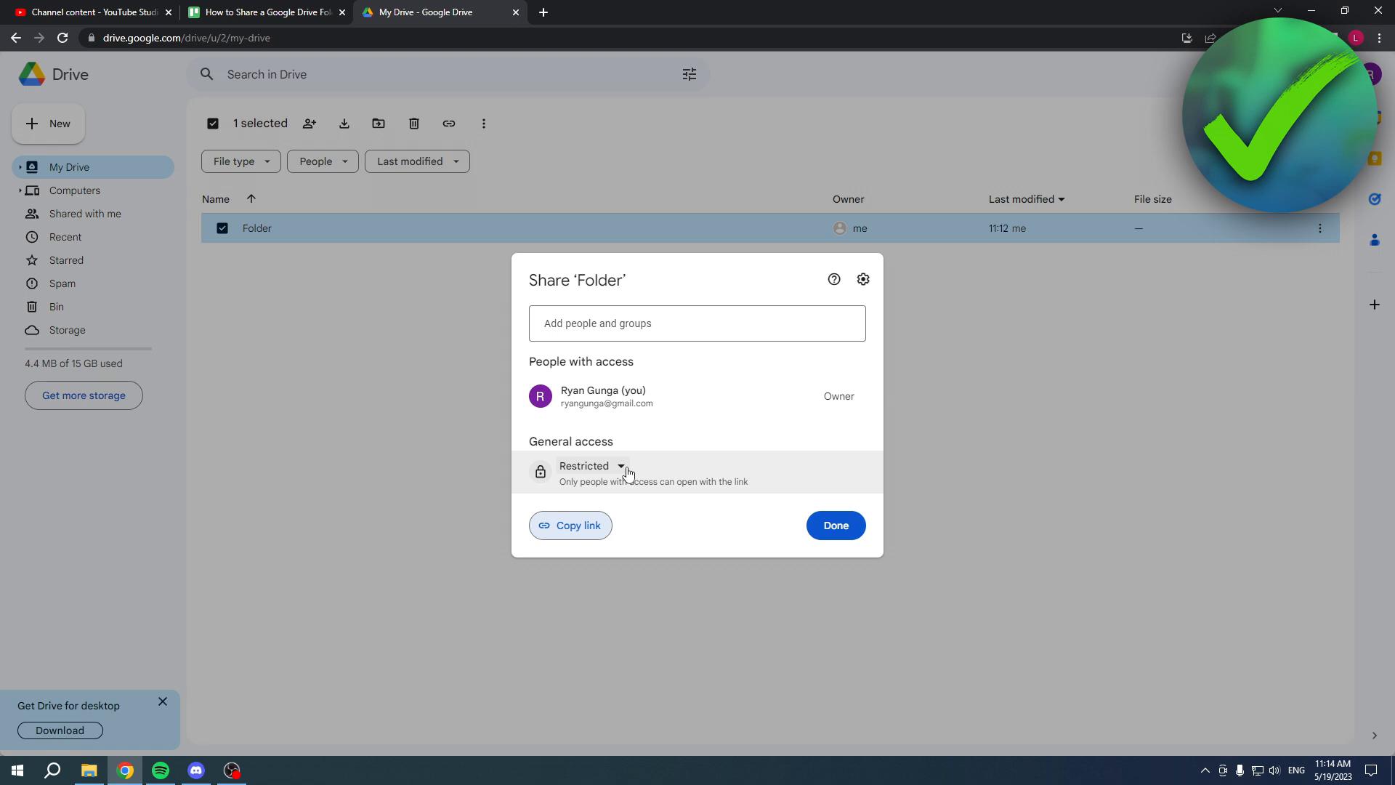
Set General access to 'Anyone with the link', keeping the Viewer role
left_click(592, 465)
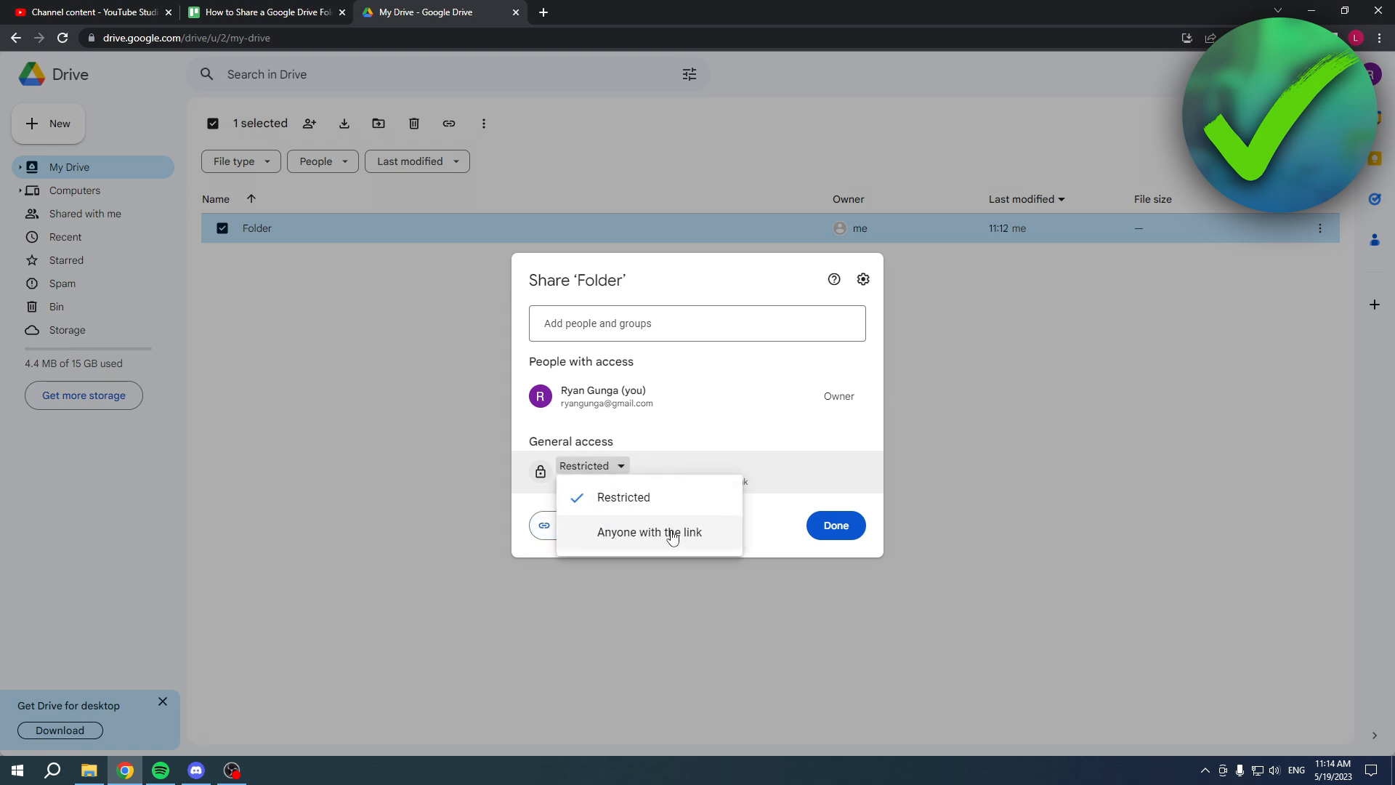
left_click(650, 532)
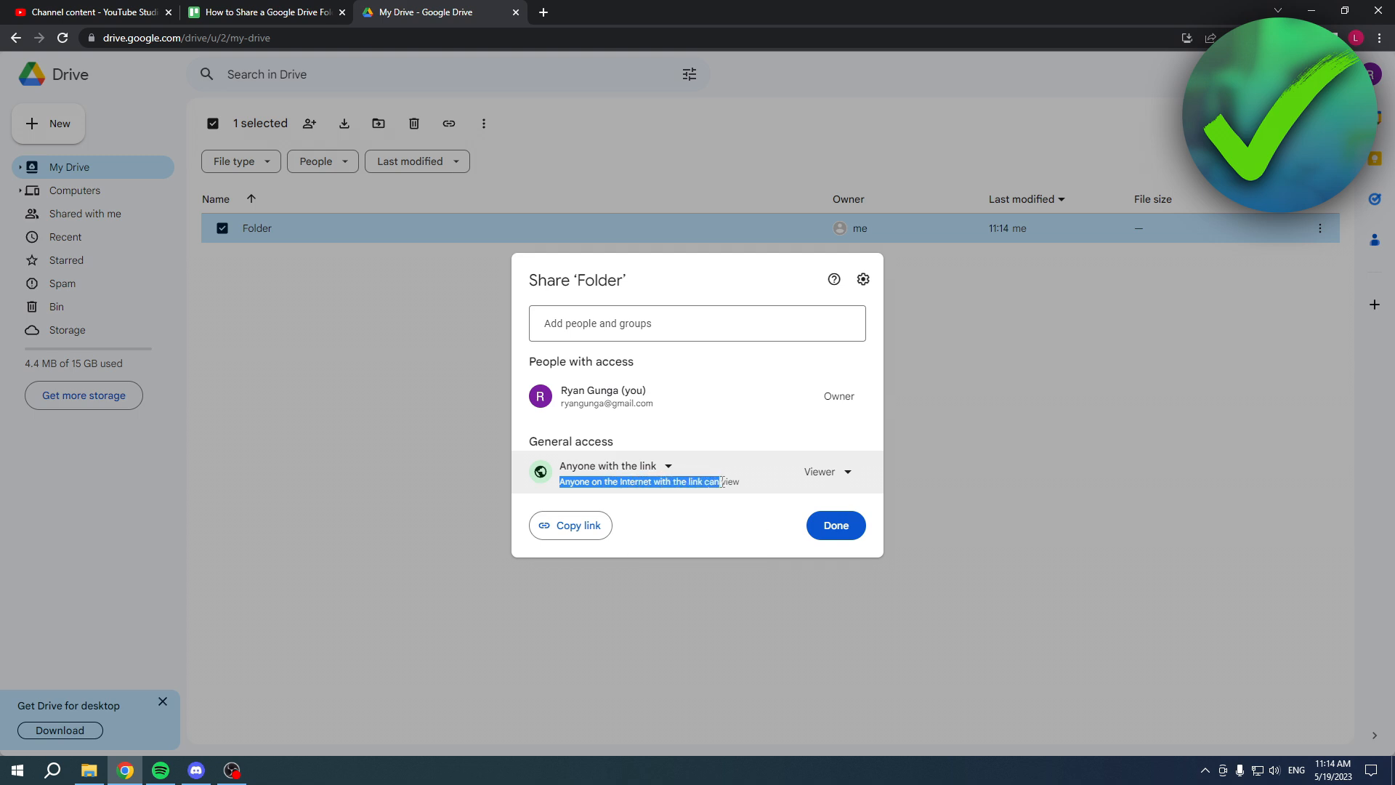
left_click(827, 471)
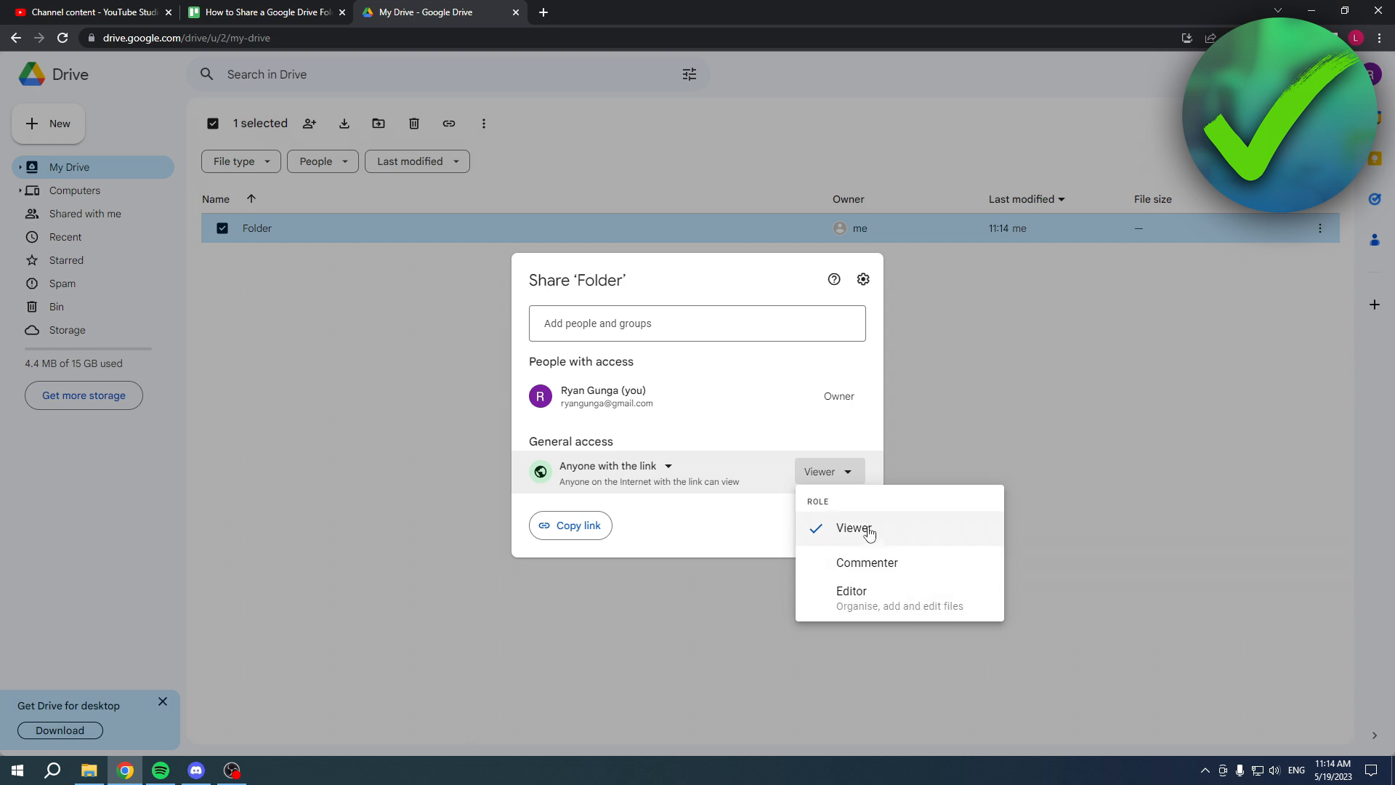
mouse_move(837, 613)
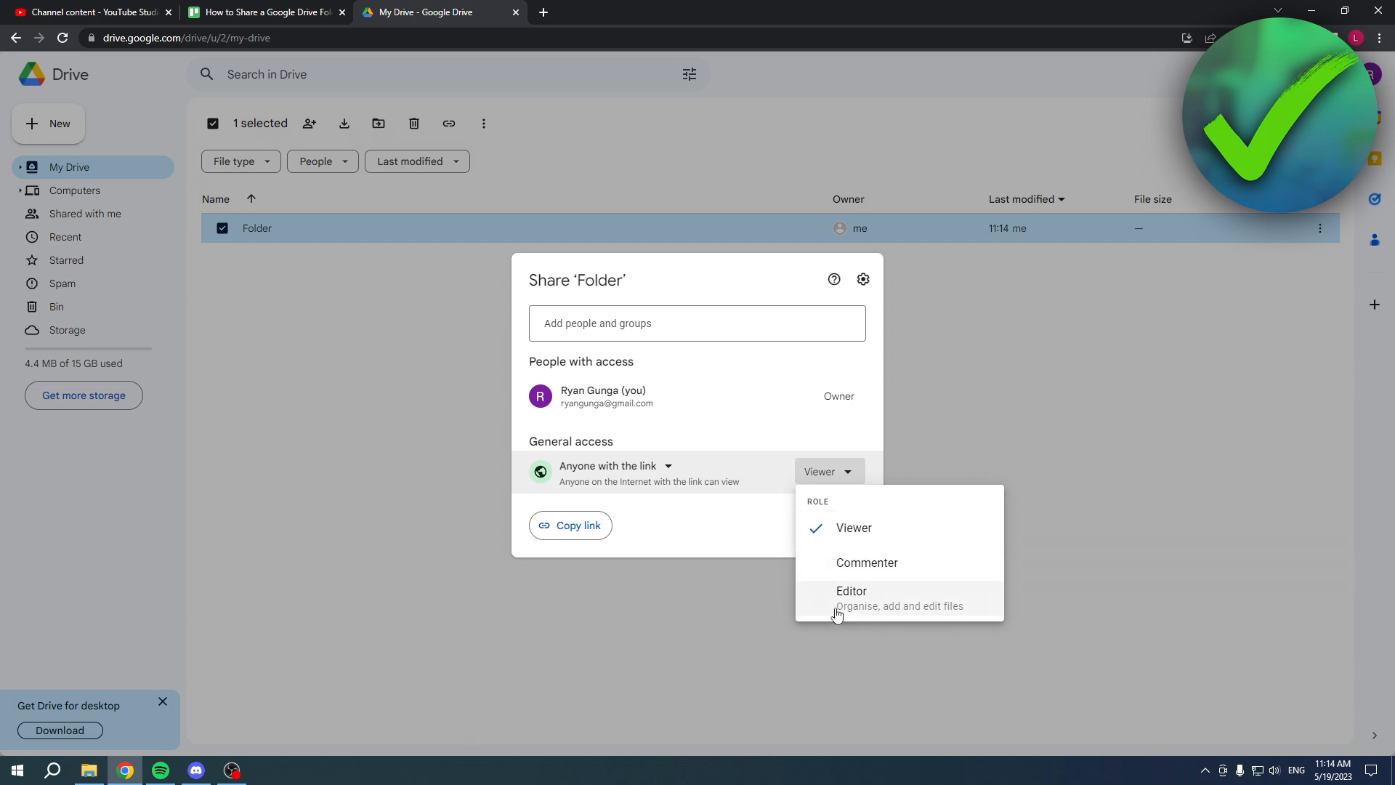
mouse_move(936, 617)
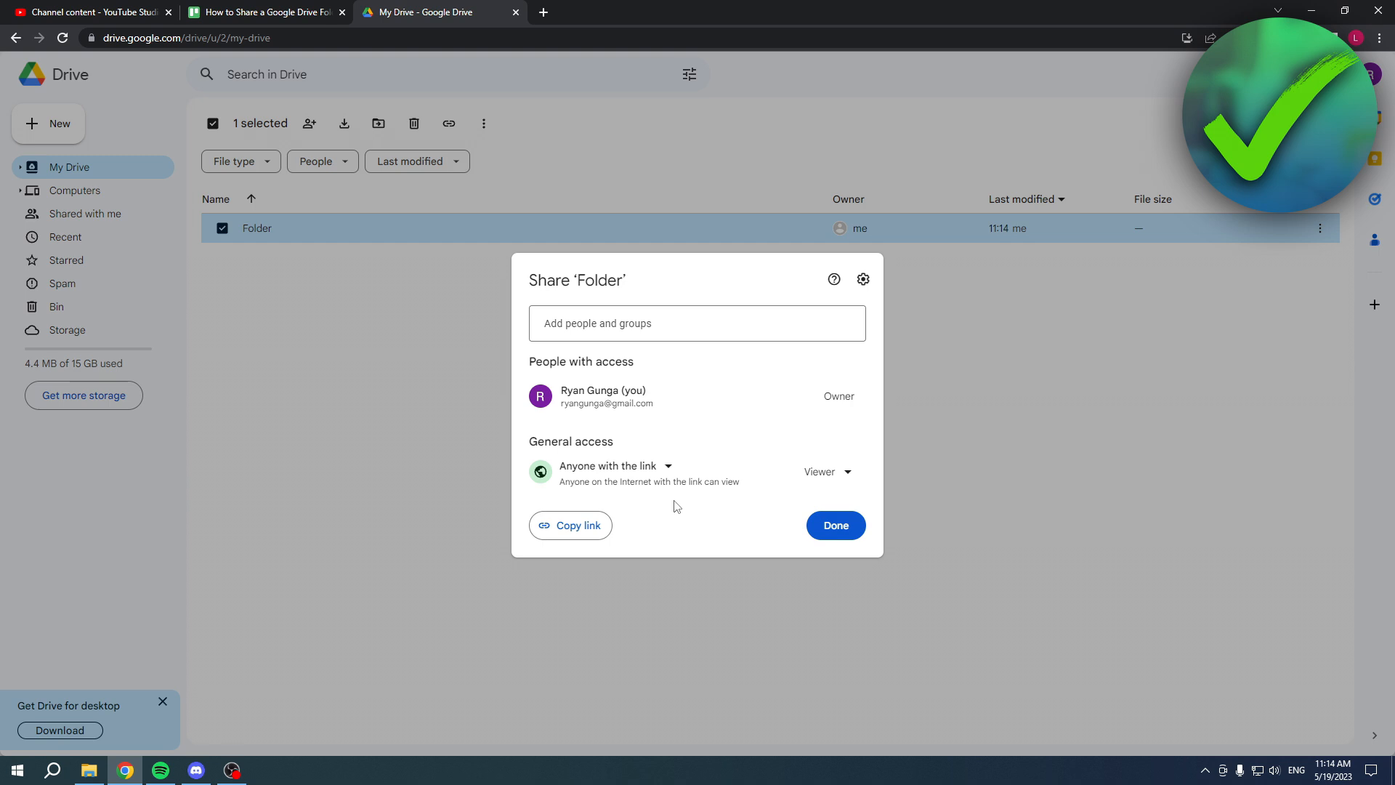
mouse_move(784, 471)
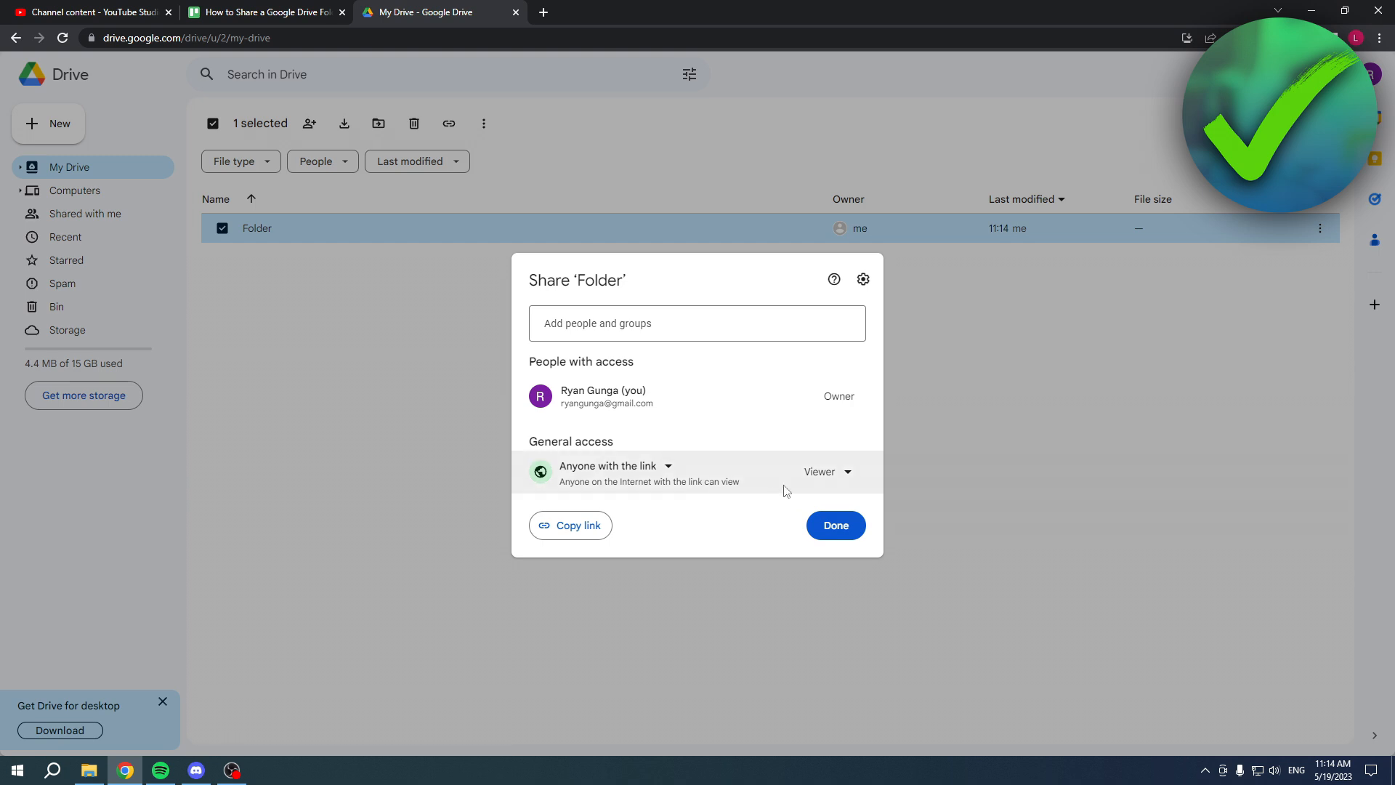
Copy the folder's shareable link, finish with Done and deselect the folder
left_click(826, 471)
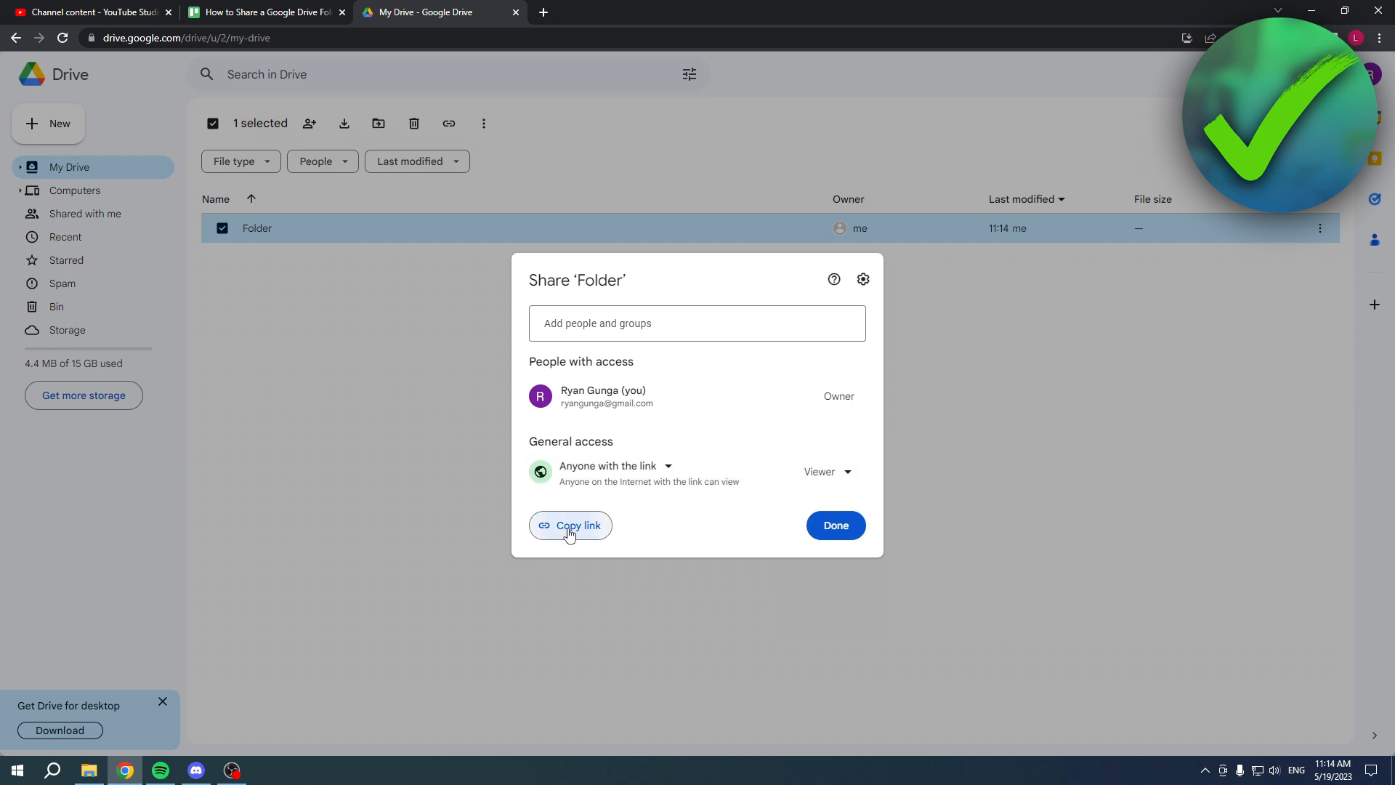
left_click(570, 524)
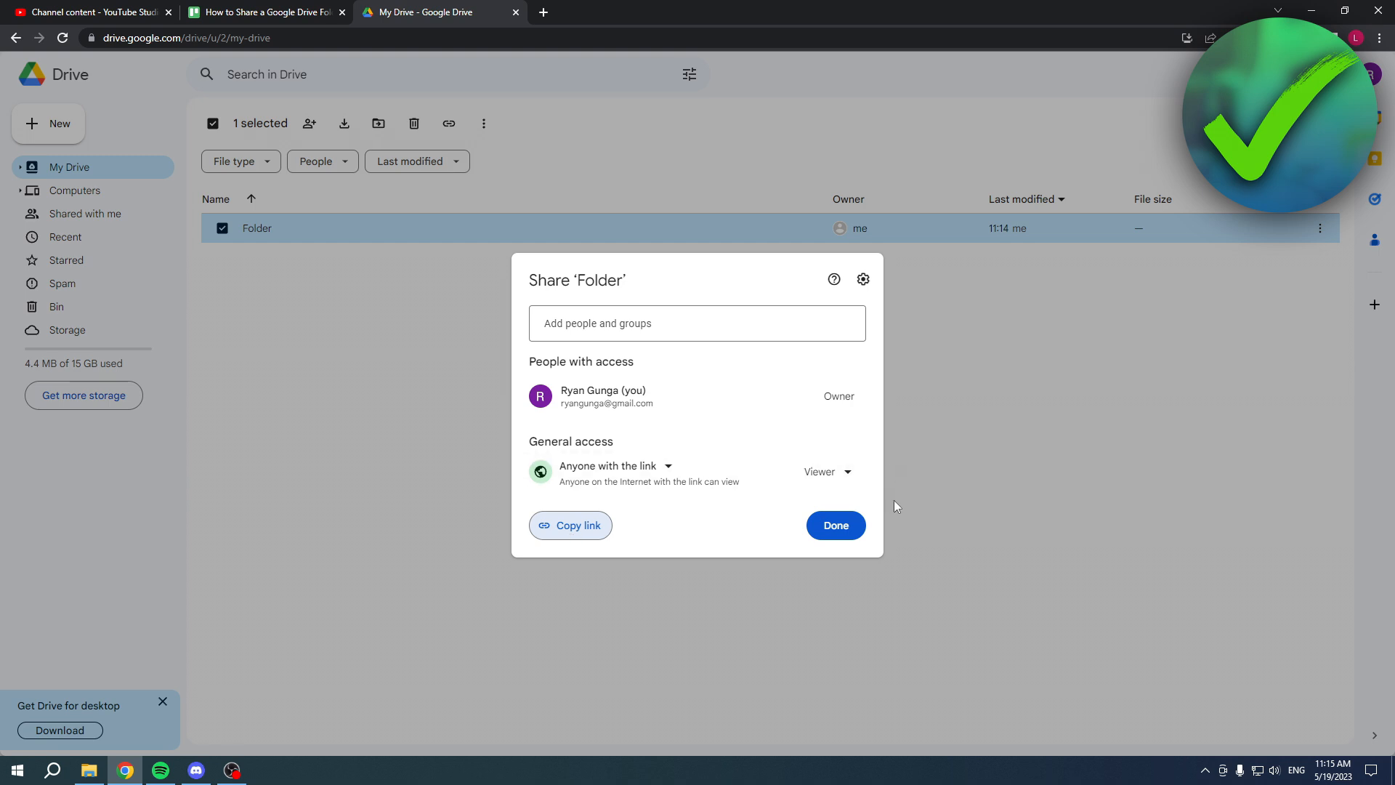
left_click(834, 525)
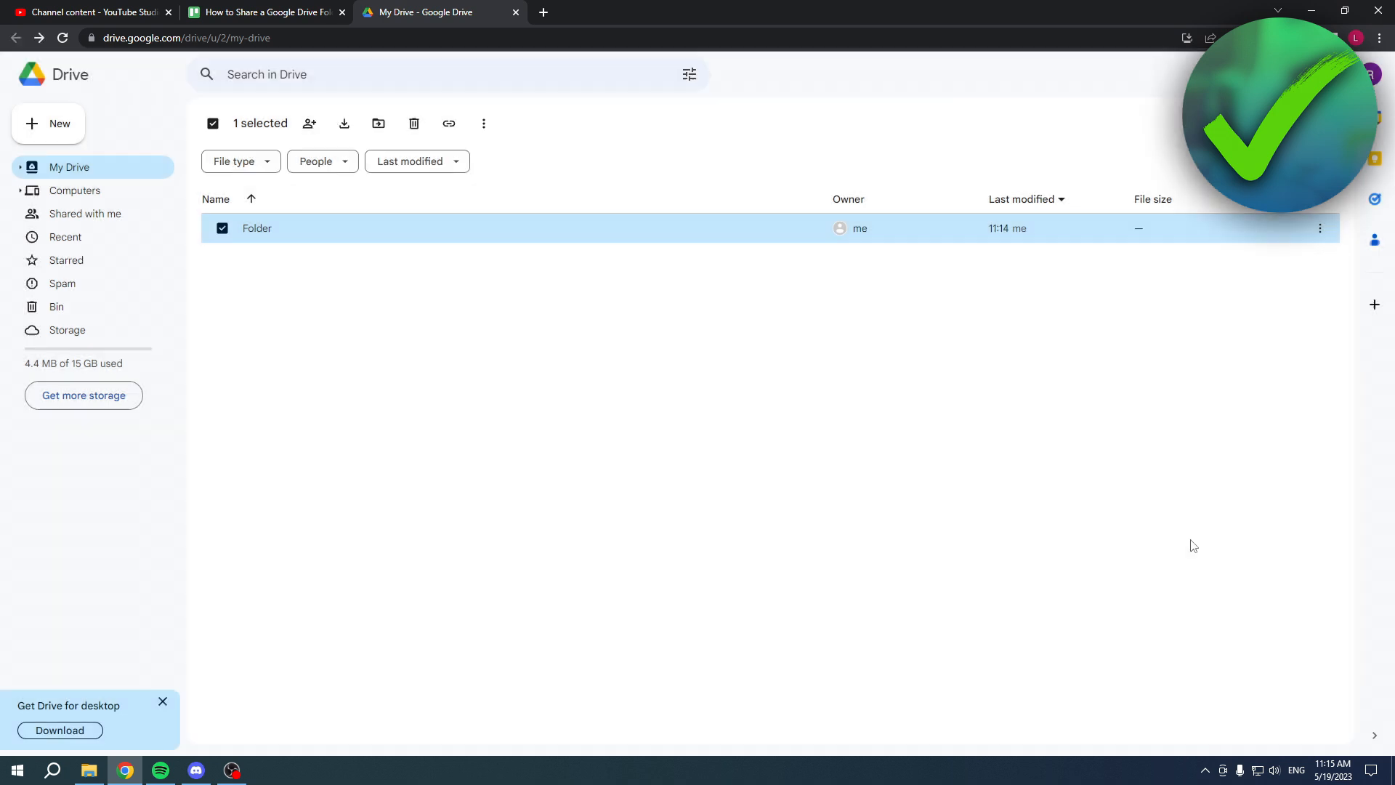
left_click(924, 407)
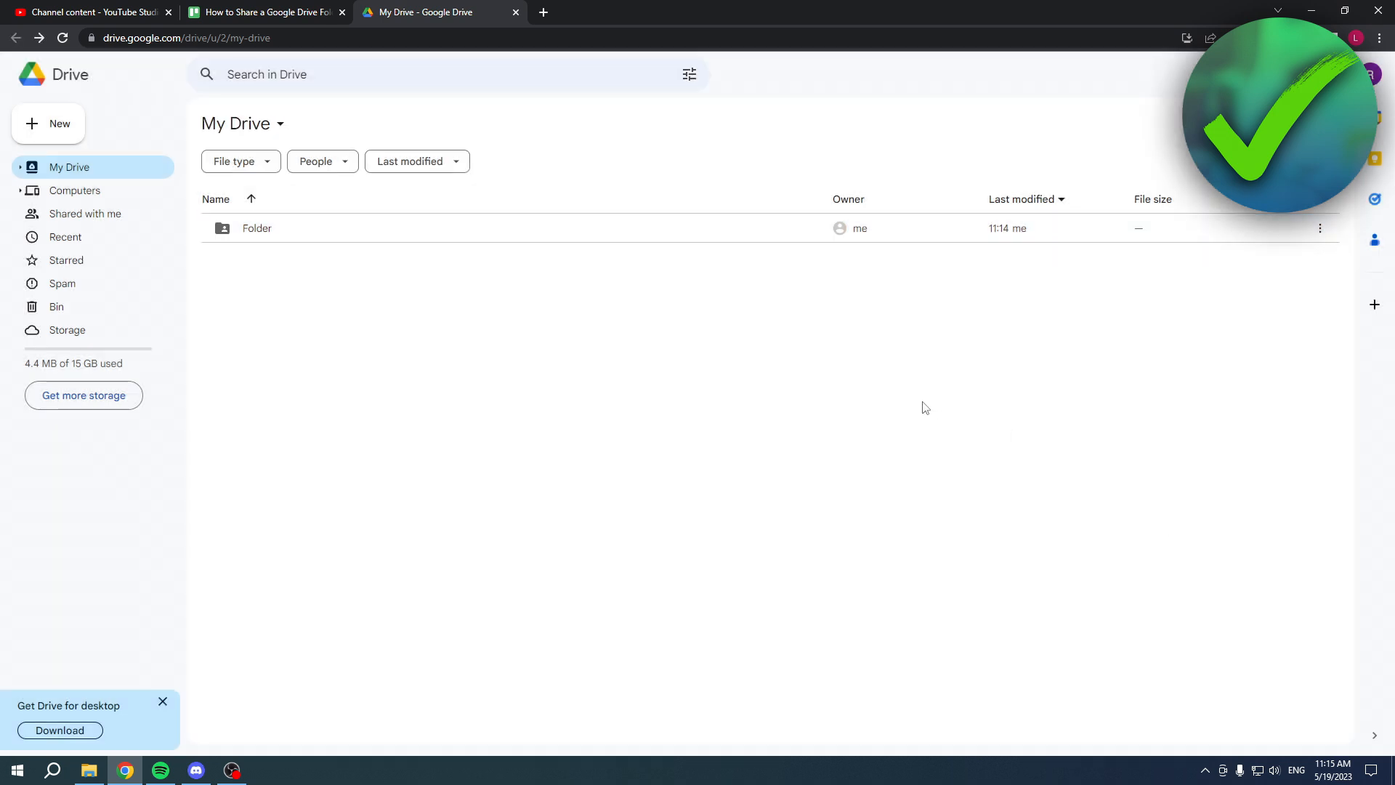